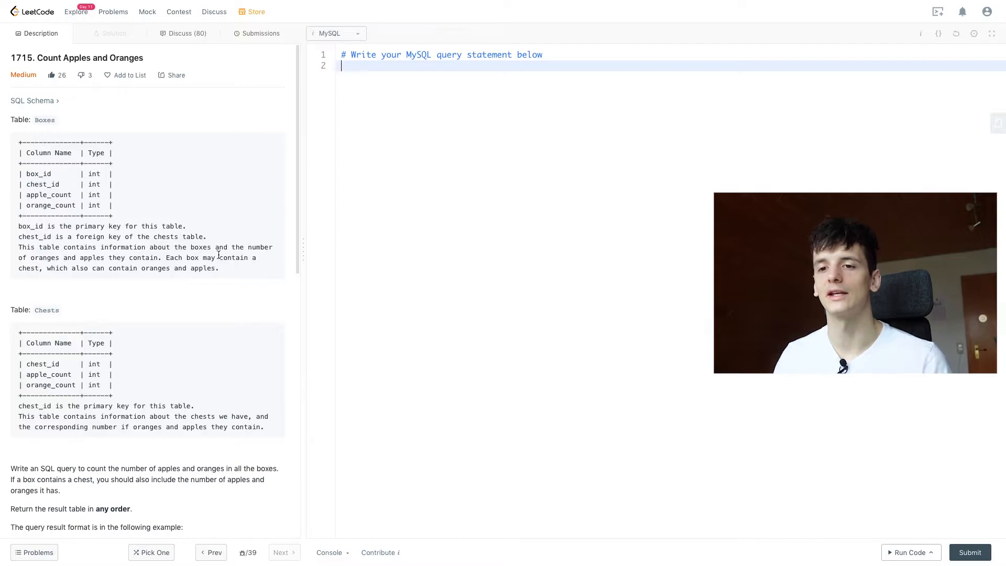
Review the example tables, highlighting chest_id, orange_count, box 2 and box 18's oranges
scroll("down", 3)
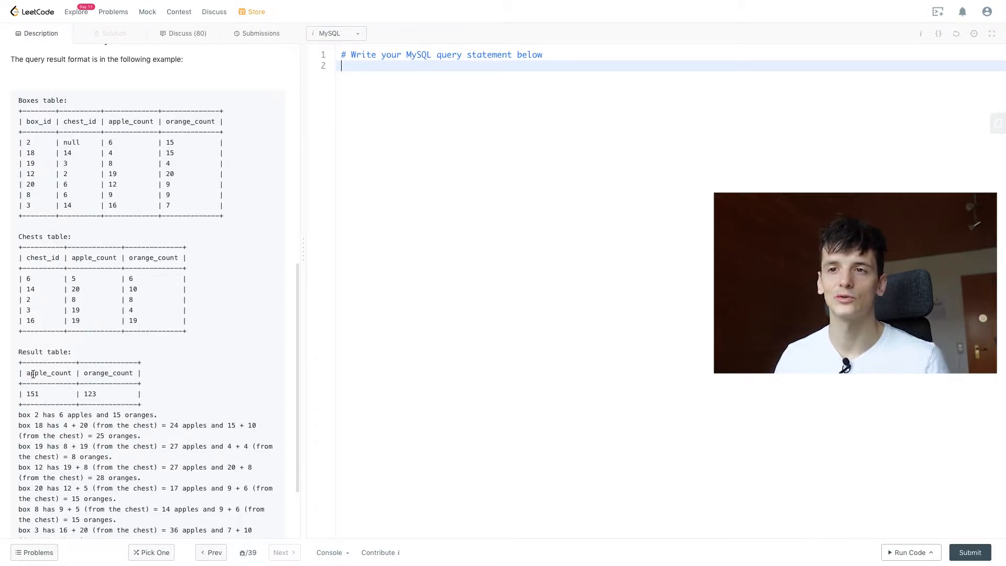
scroll("up", 3)
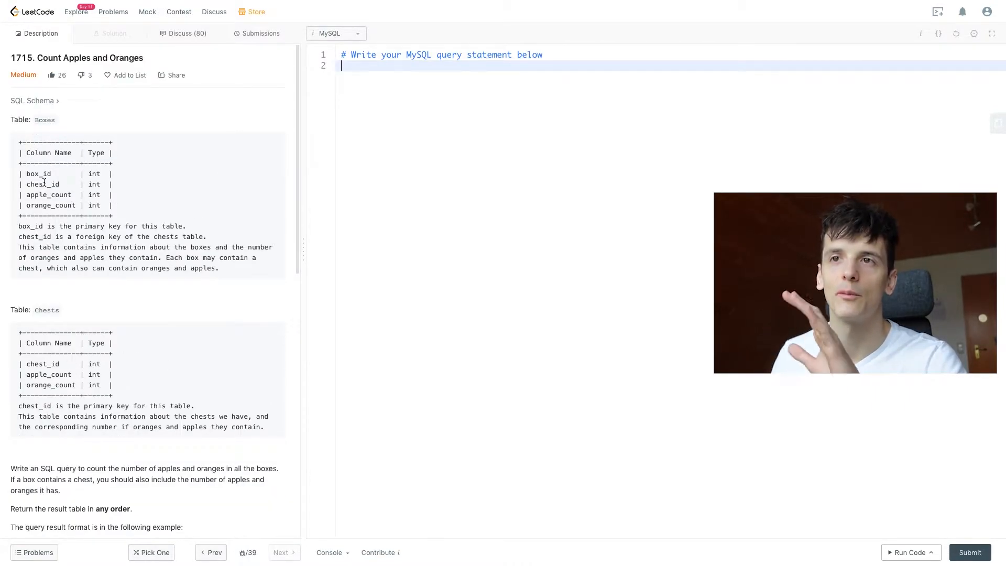
double_click(39, 174)
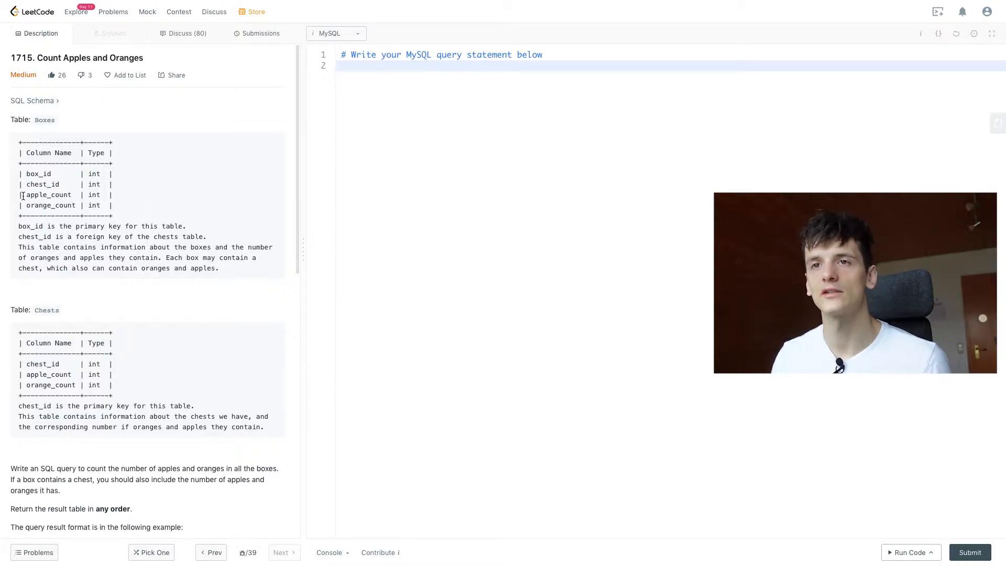
double_click(48, 195)
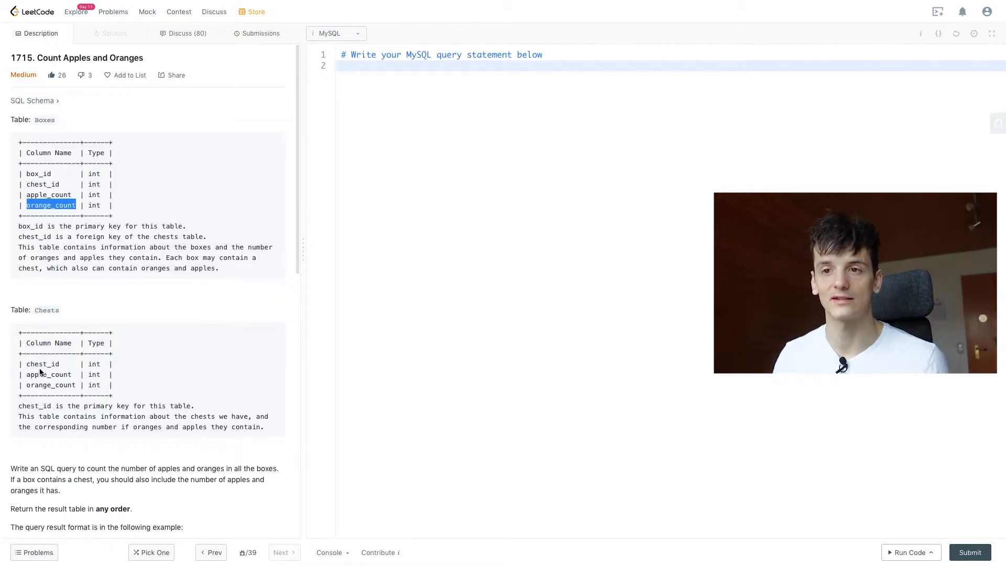
scroll("down", 3)
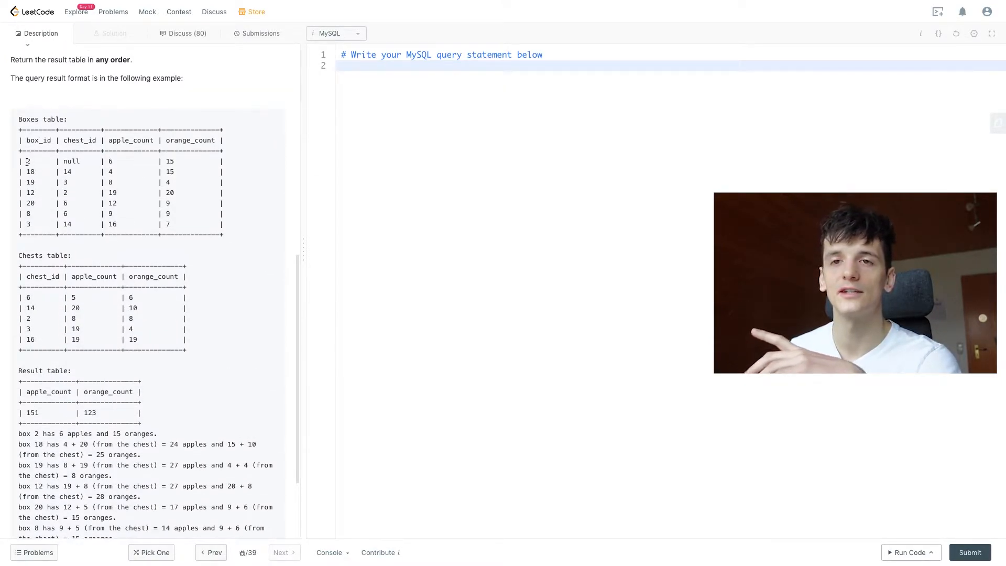
double_click(70, 160)
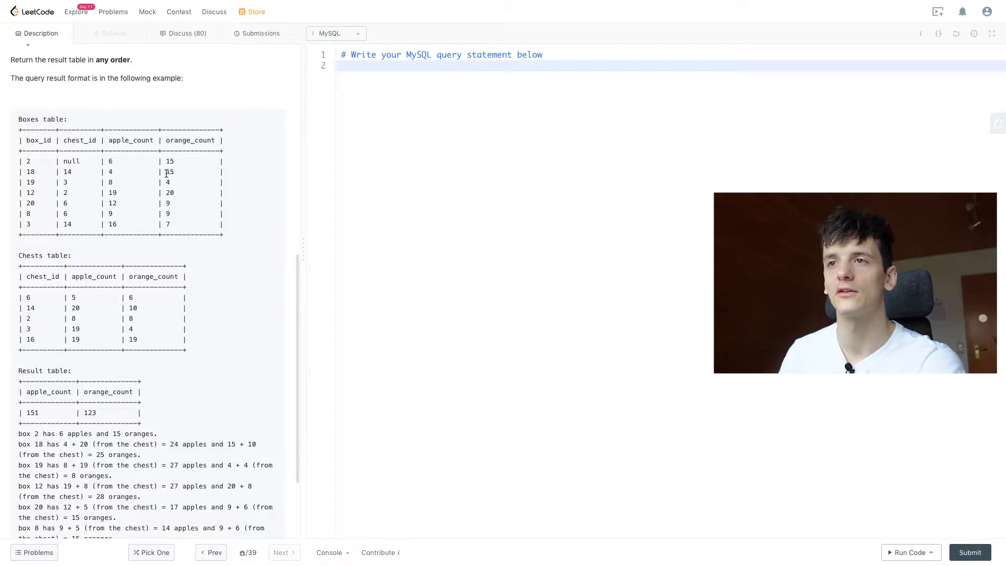
double_click(169, 171)
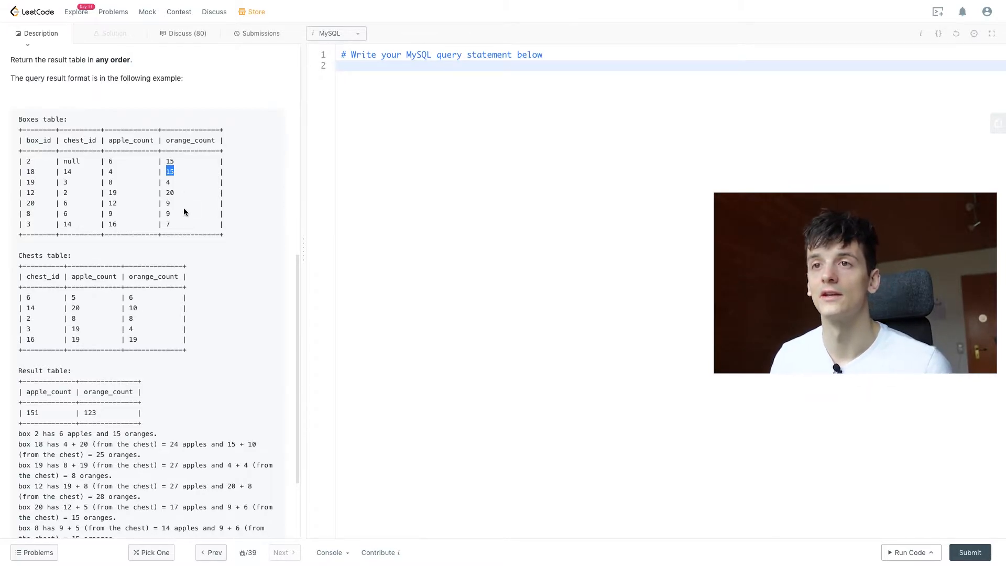
scroll("up", 3)
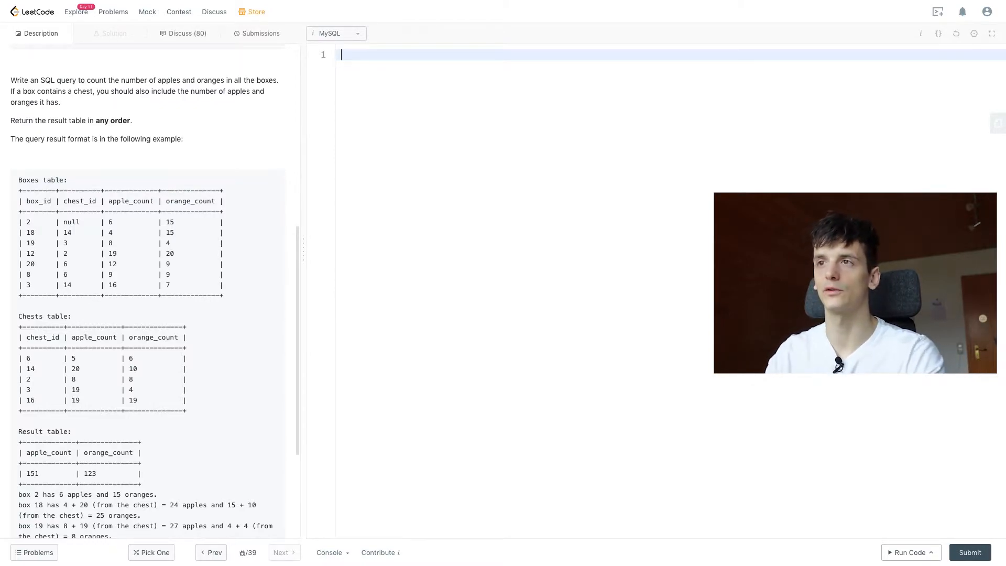
Type SELECT * FROM Boxes LEFT JOIN Chests ON Boxes.chest_id = Chests.chest_id
type("SELECT *")
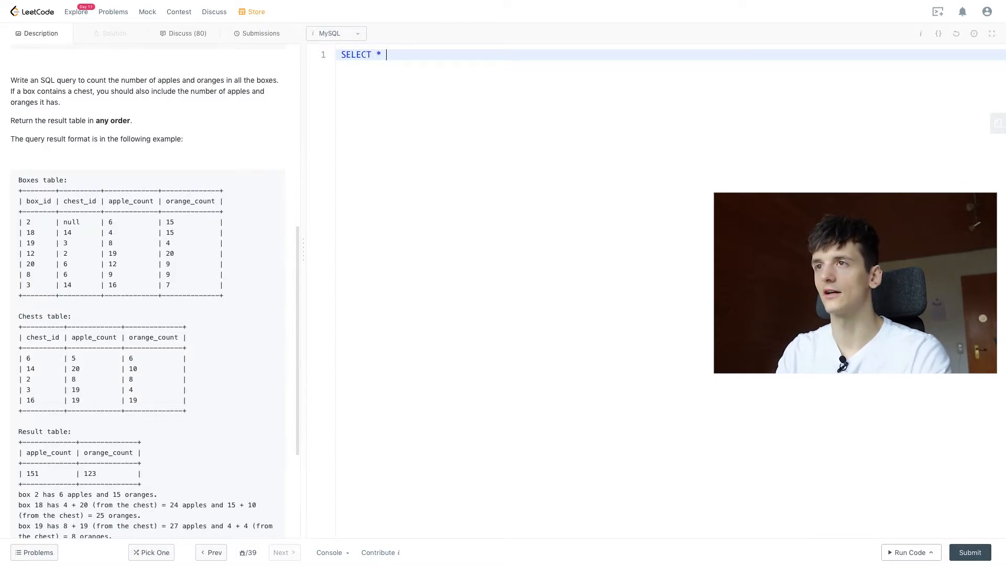
type("FROM B")
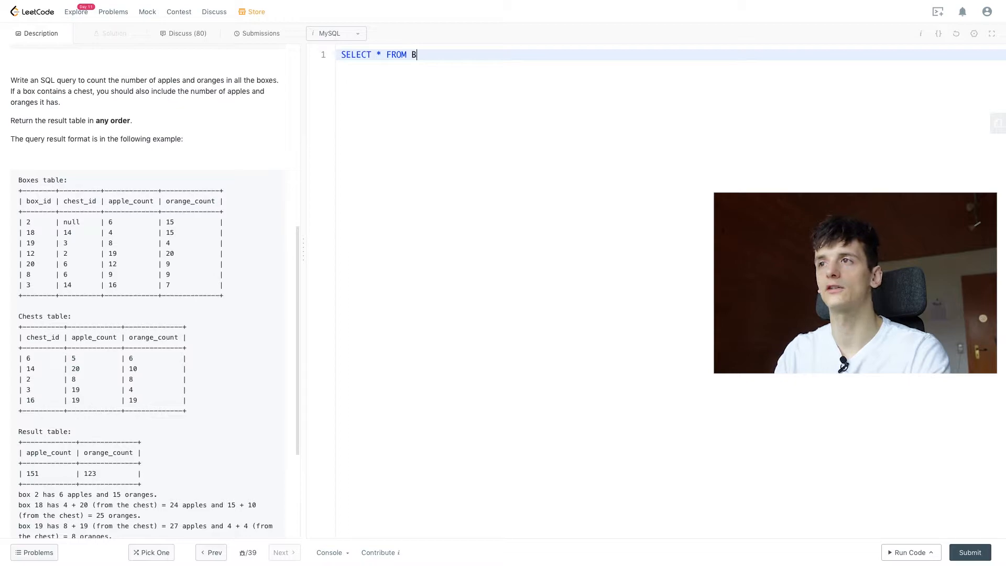
type("oxes JOIN")
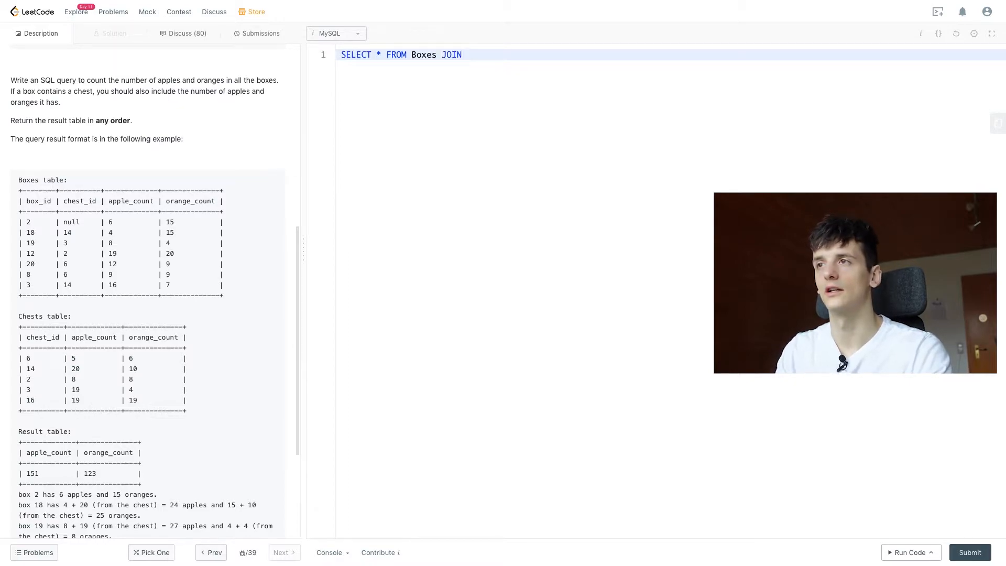
type("LEFT")
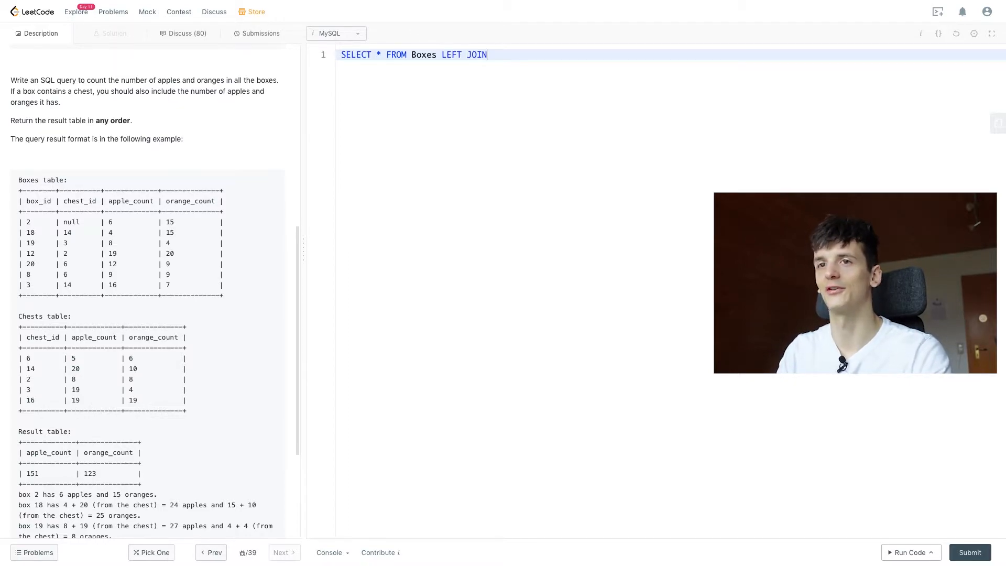
type("Chec")
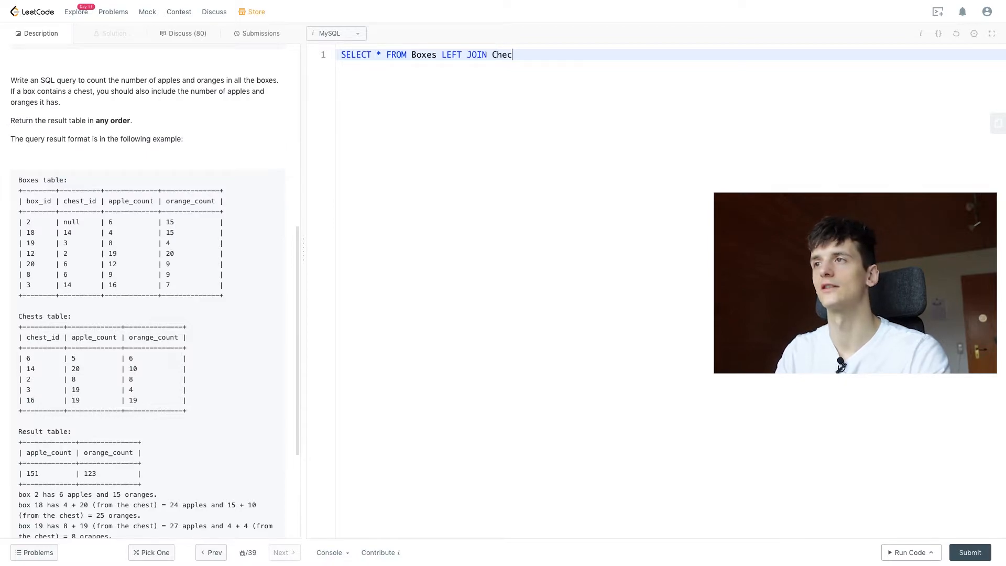
type("ts ON")
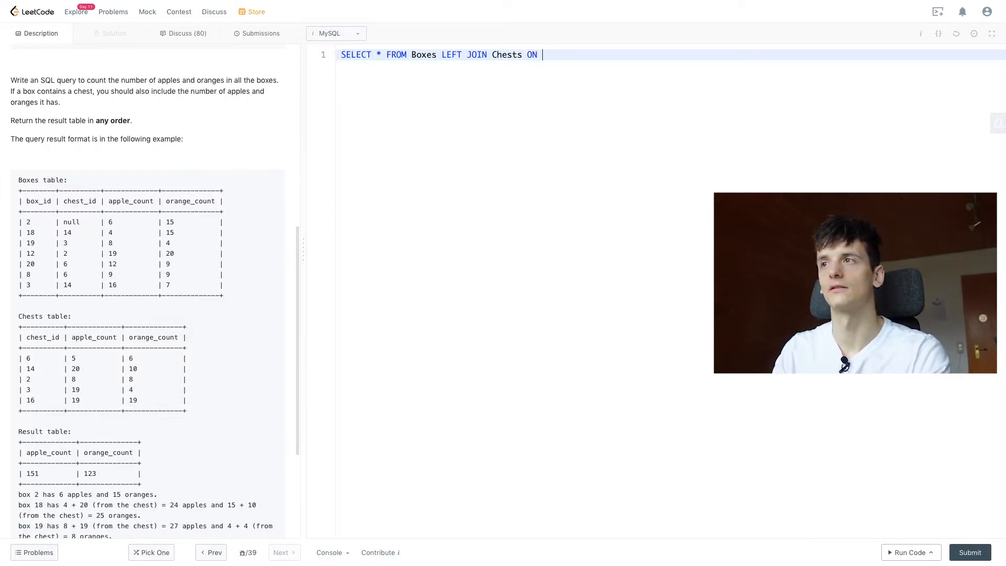
type("Boxes.chest")
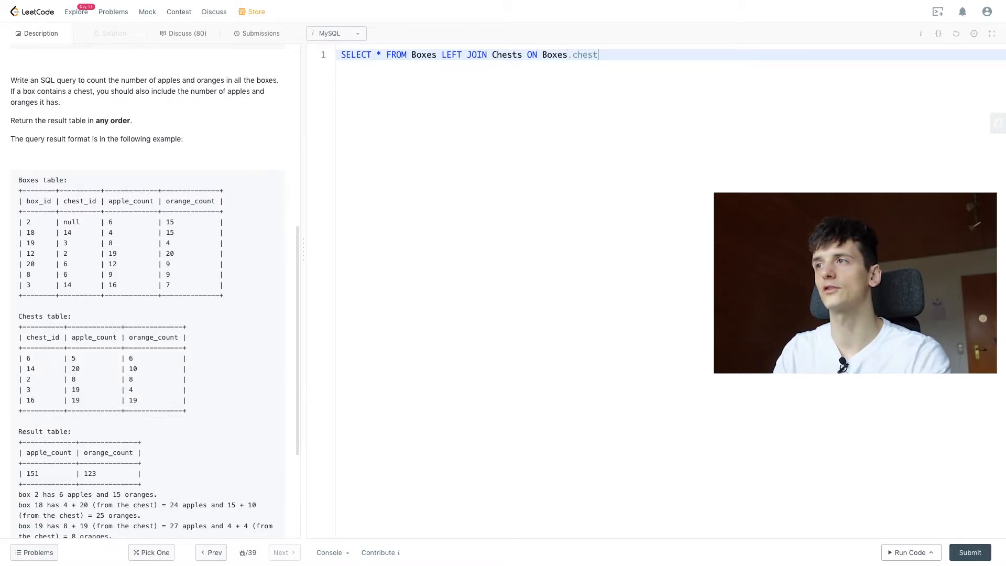
type("_id = Cheests")
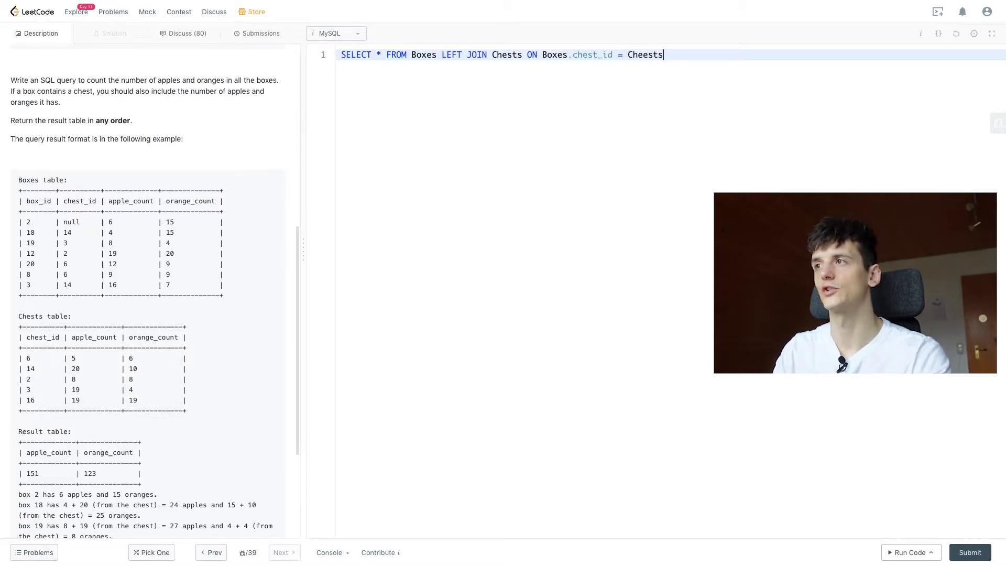
type(".c")
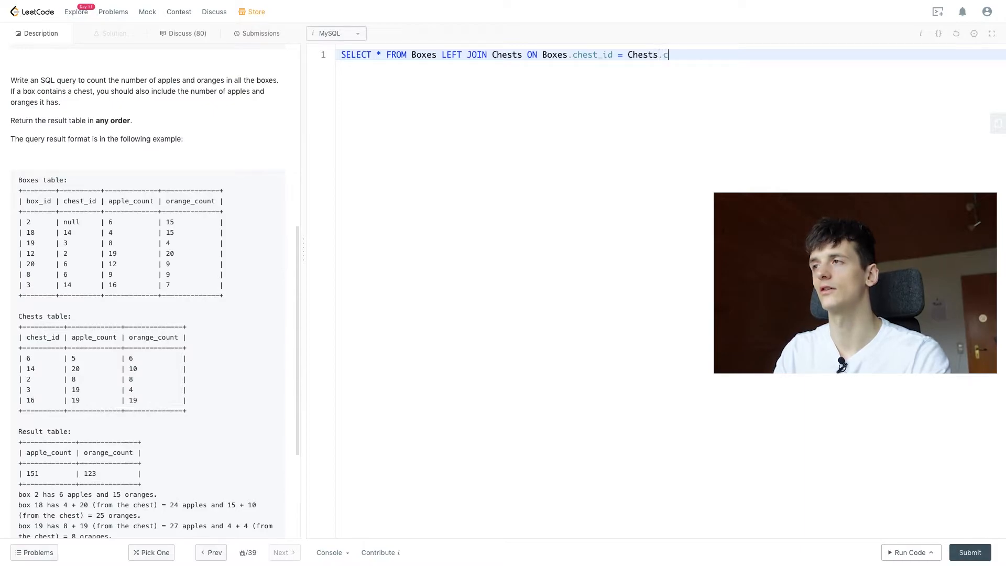
type("hest_id")
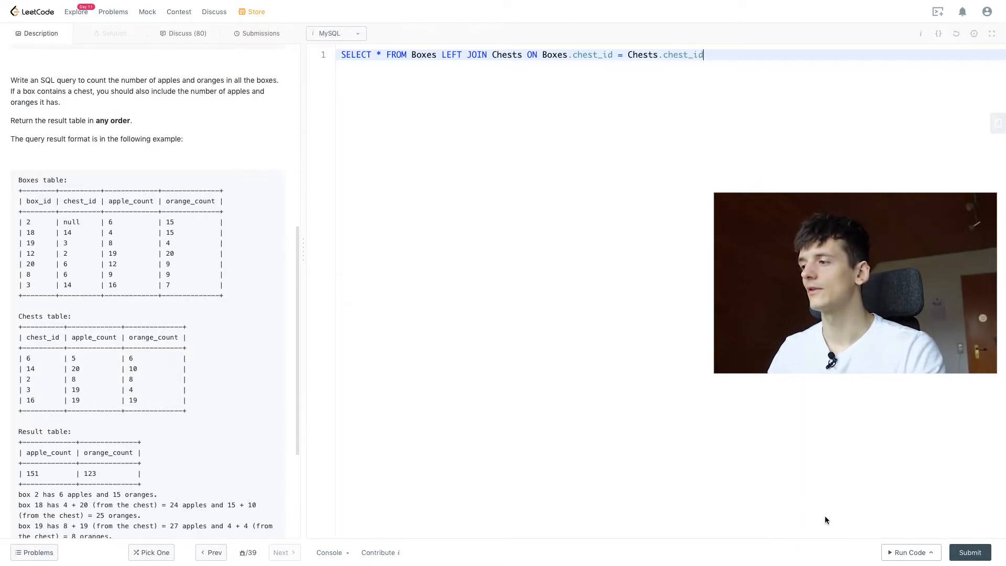
Run the left-join query, get Wrong Answer, and change it to an inner JOIN
left_click(909, 552)
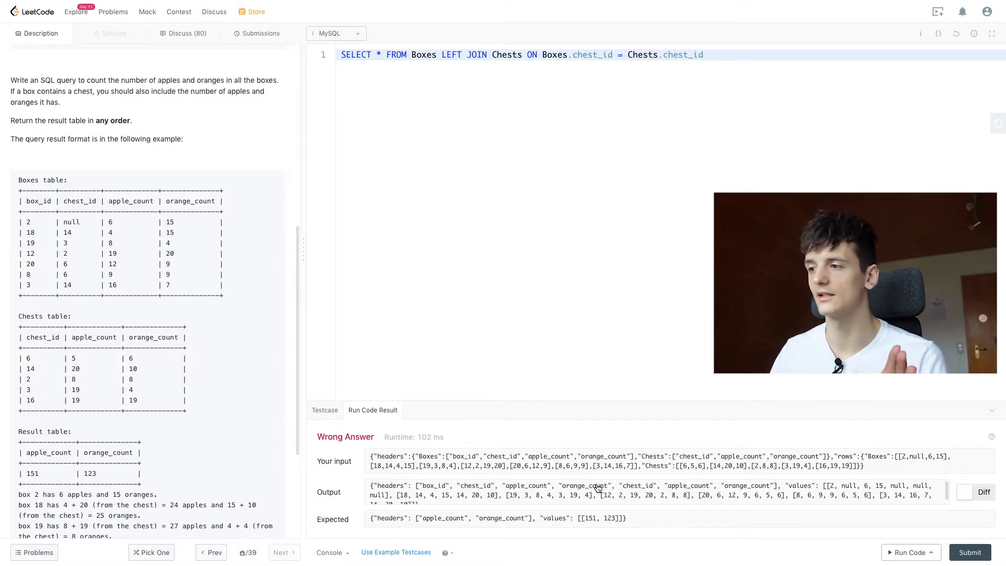
mouse_move(628, 488)
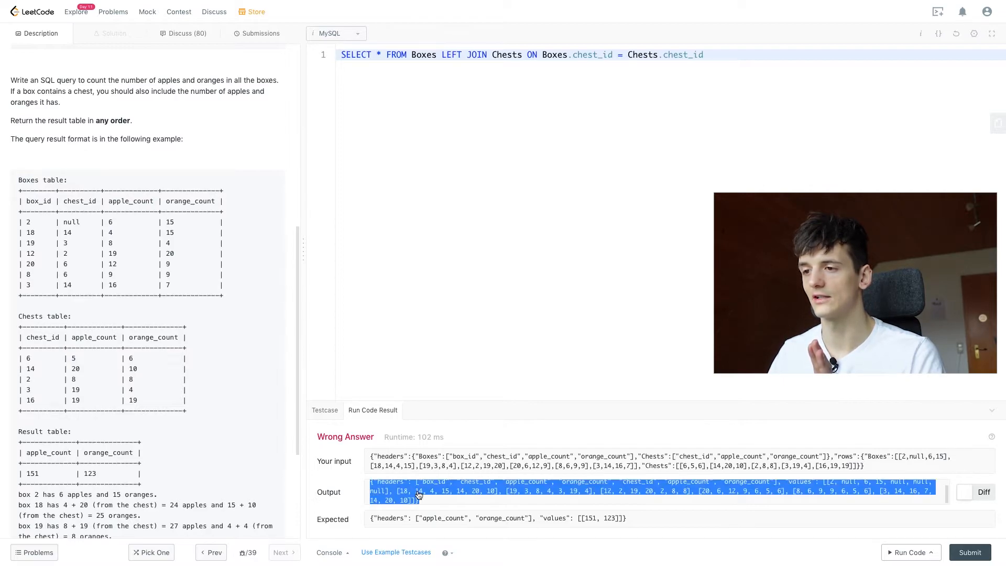
left_click(417, 491)
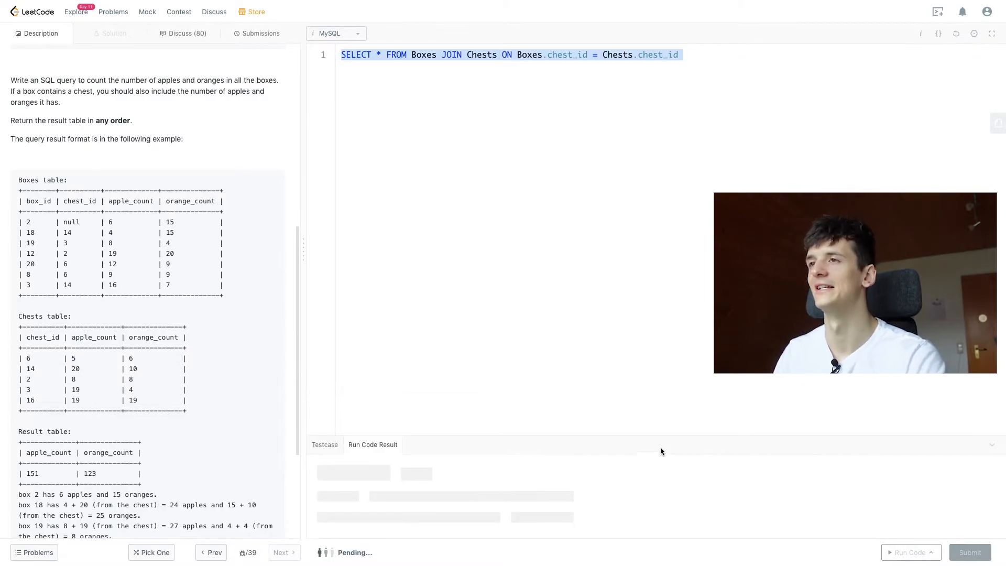
Run the inner-join query, note box 2 is missing, and restore LEFT JOIN
left_click(909, 552)
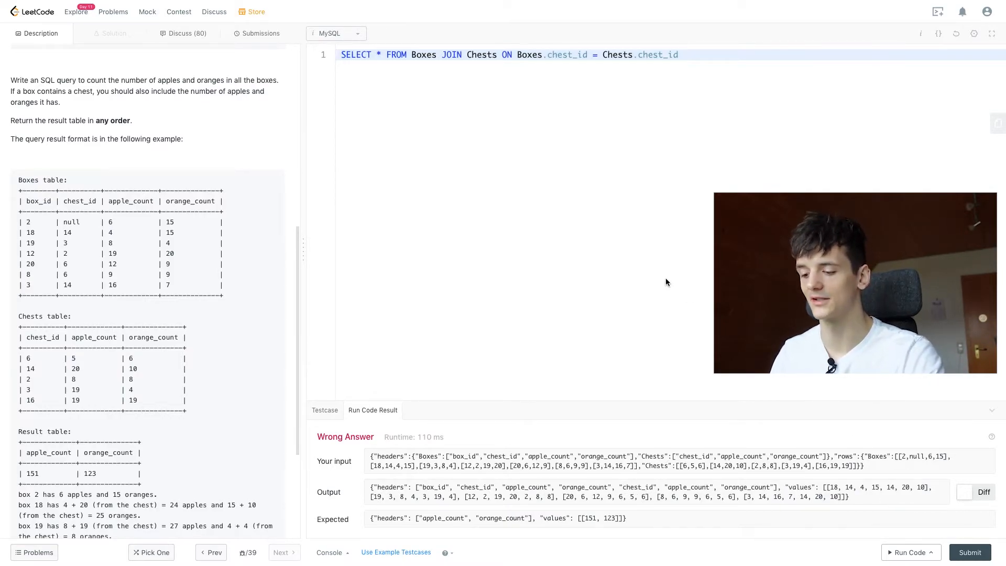
type("LEFT")
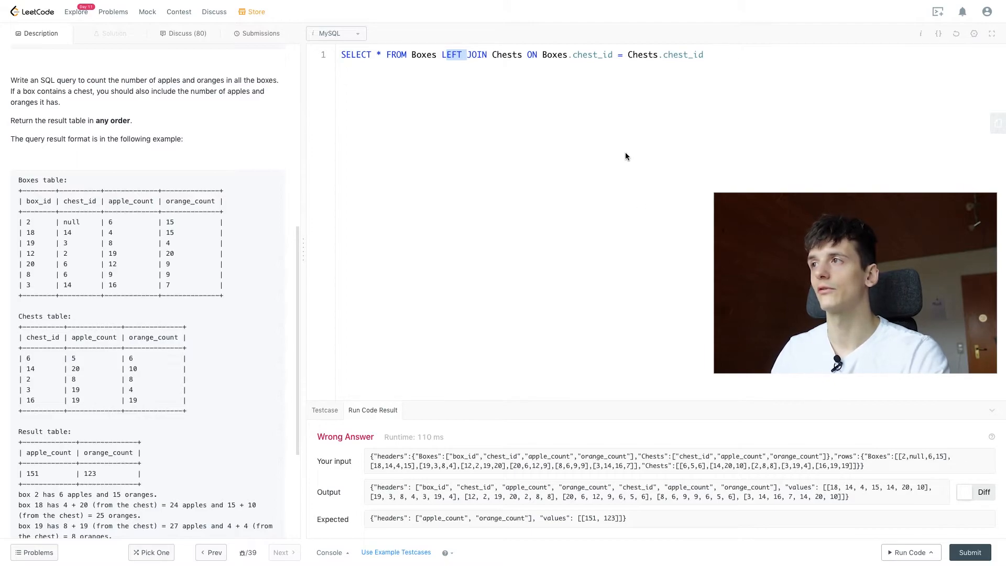
left_click(707, 54)
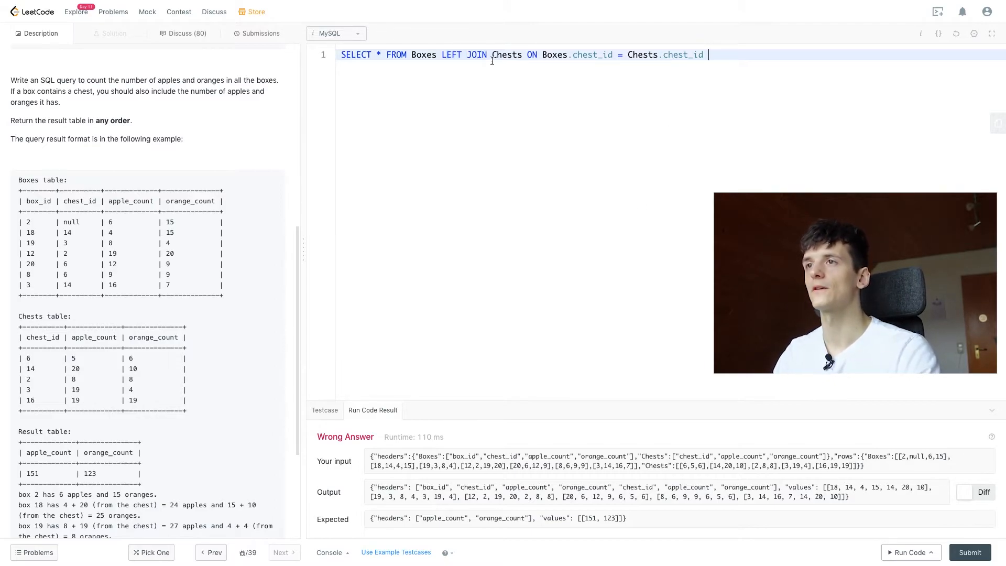
Select Boxes.apple_count + Chests.apple_count AS apple_count, checking the example apple_count column
scroll("down", 3)
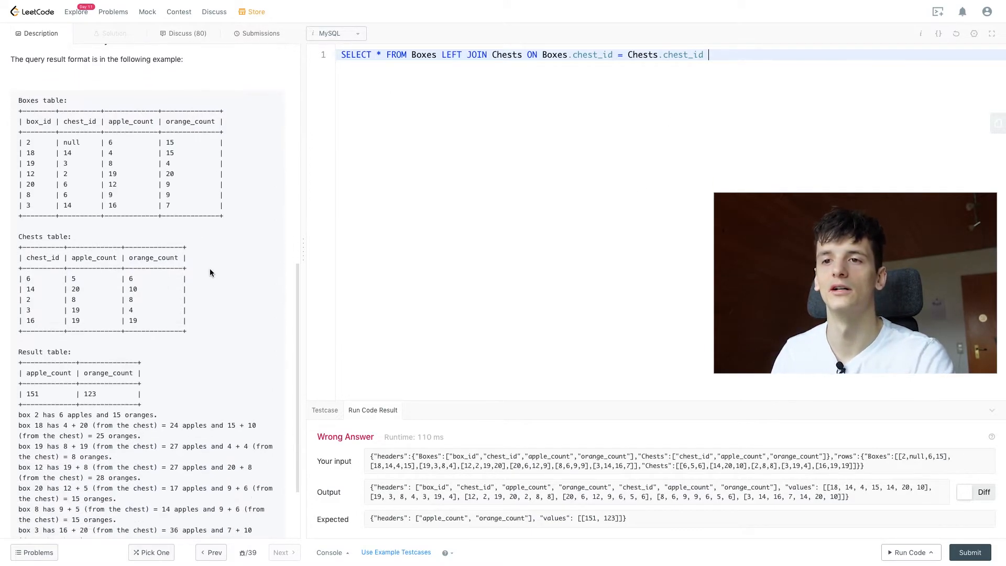
scroll("up", 3)
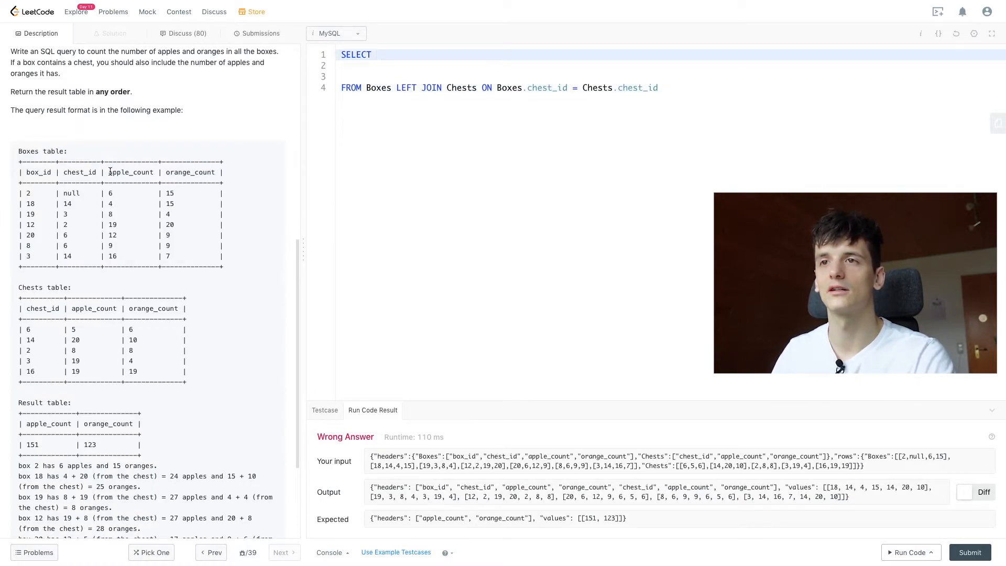
double_click(130, 172)
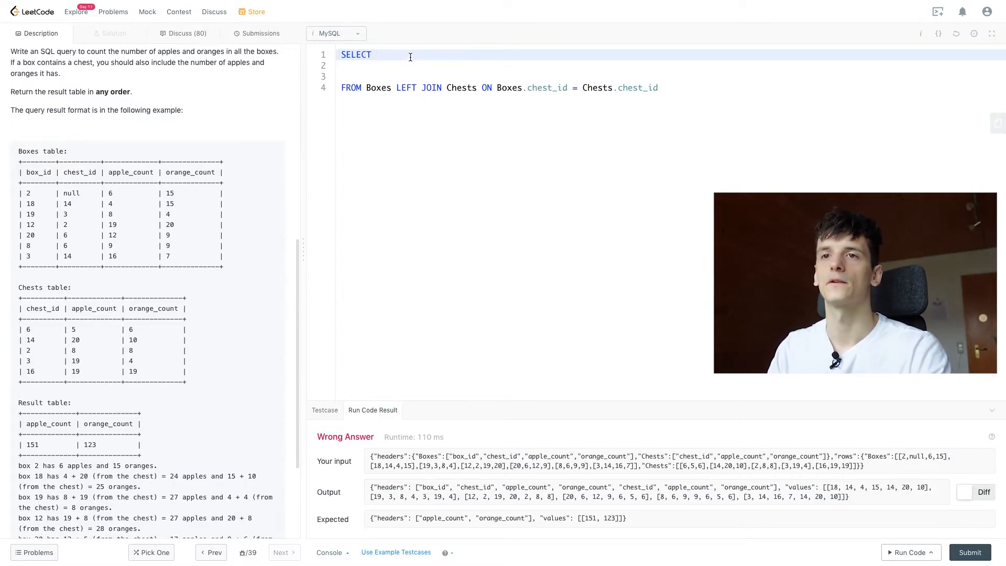
type("Boxes")
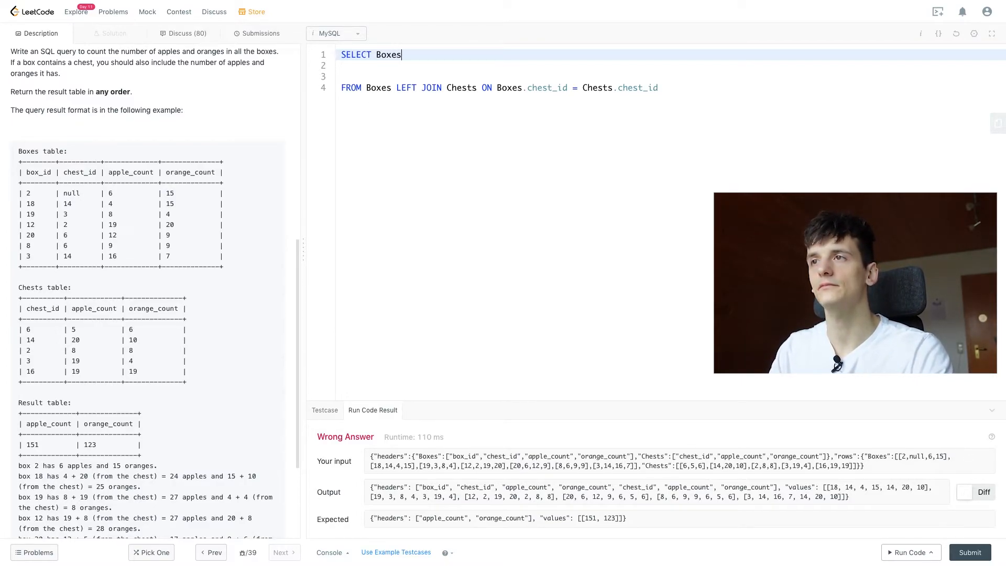
type(".apple_count")
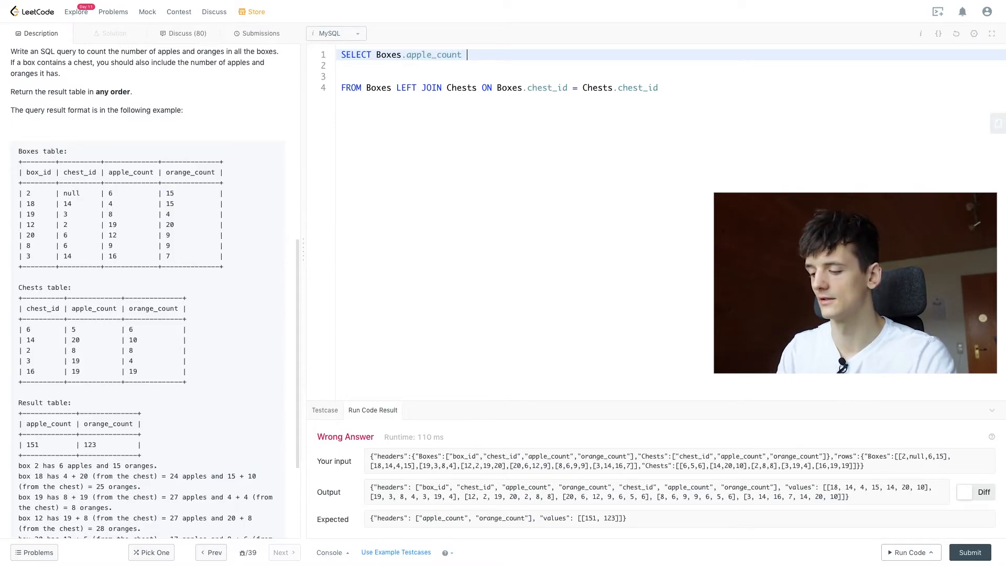
type("+ C")
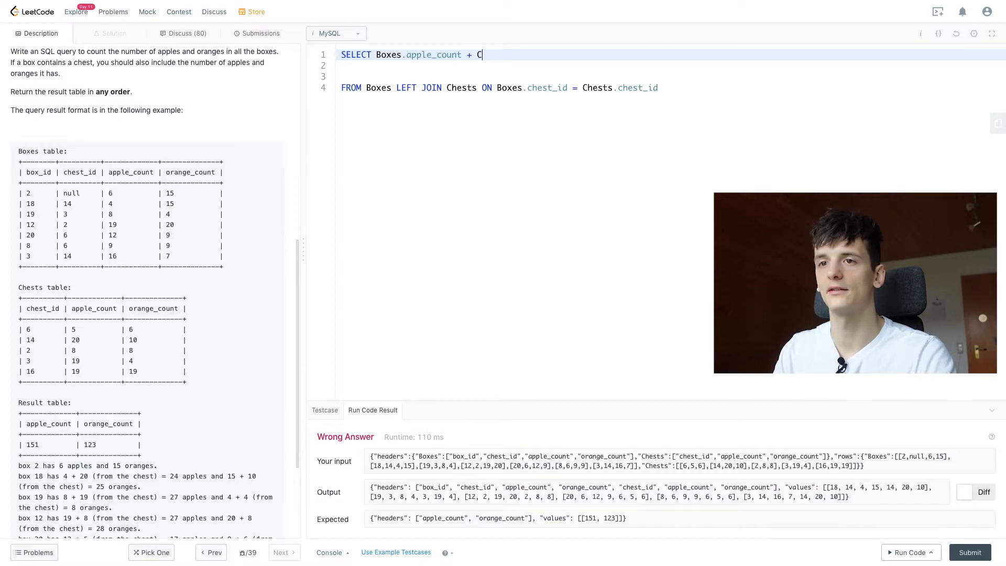
type("hests.apple_count")
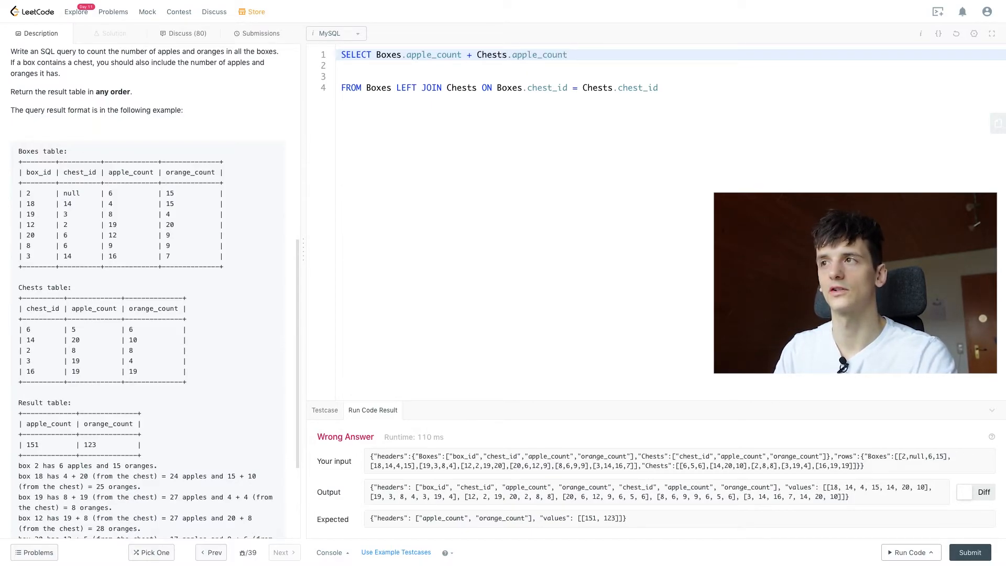
type("AS a")
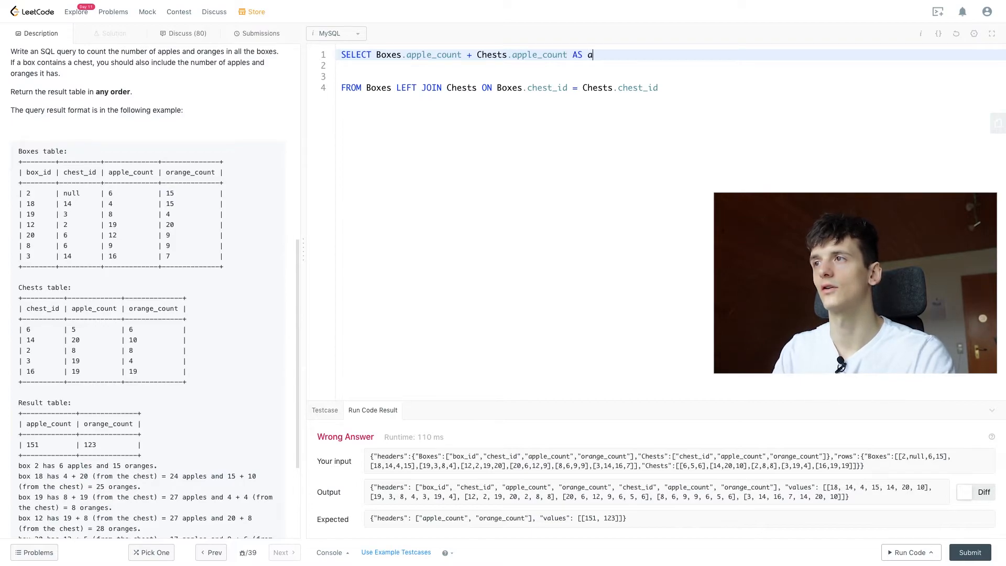
type("pple_count")
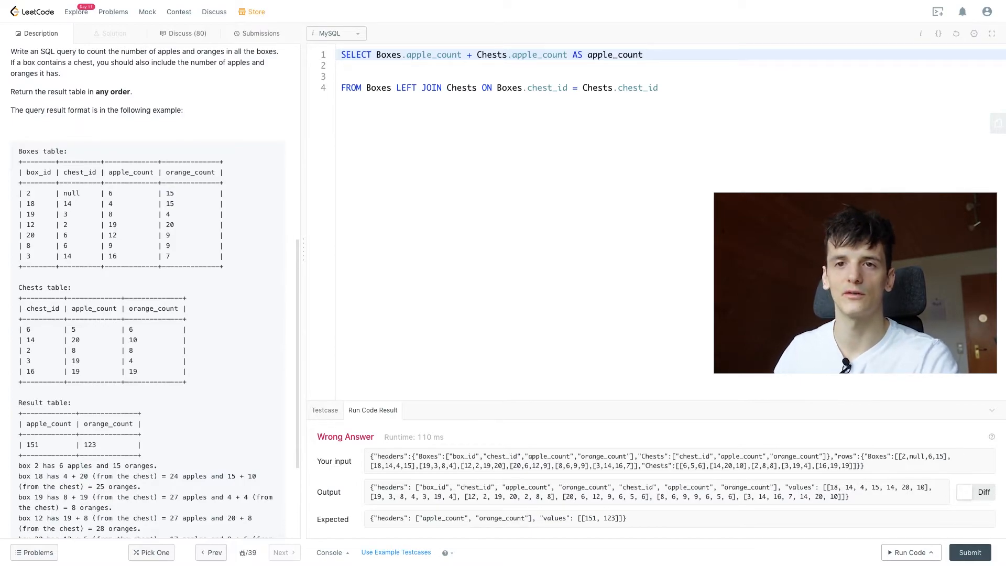
left_click(643, 54)
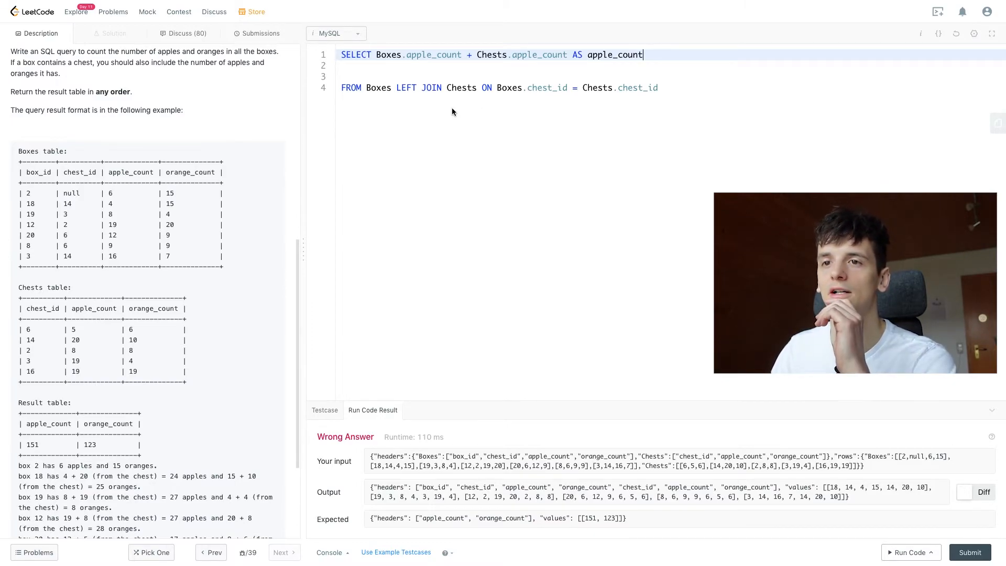
mouse_move(183, 294)
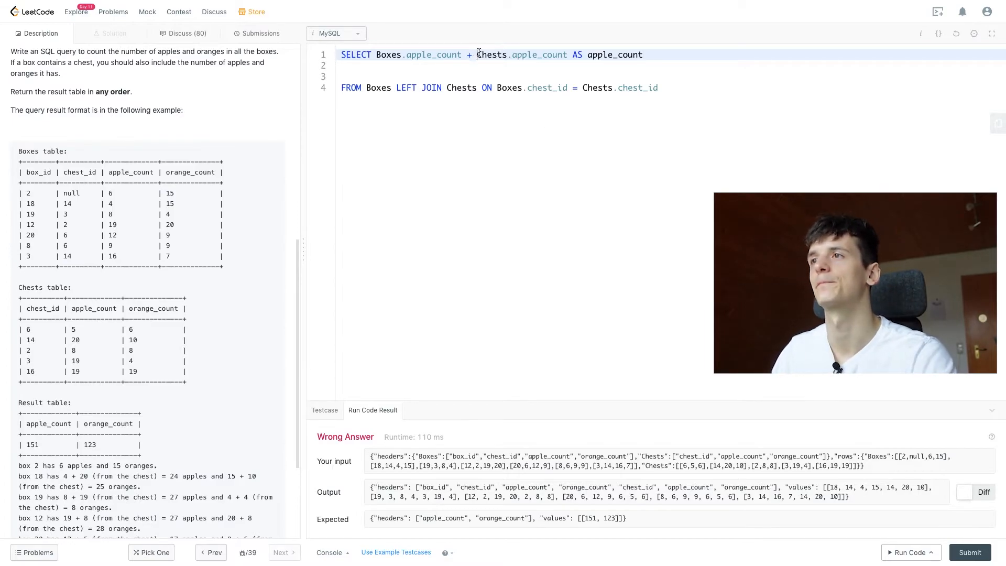
Wrap Chests.apple_count in COALESCE(..., 0), condense the query to two lines, and run it
type("(")
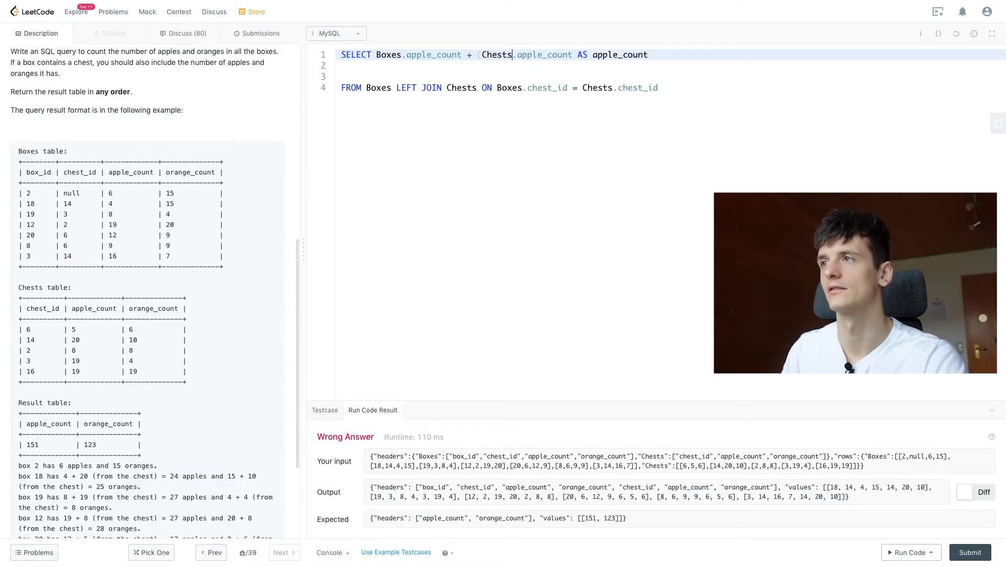
type(")")
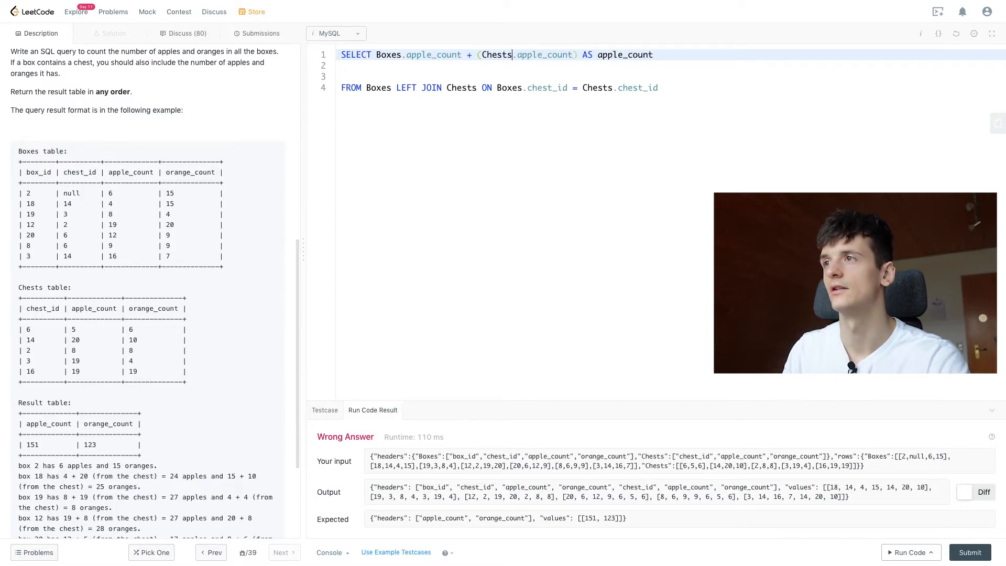
type("CO(")
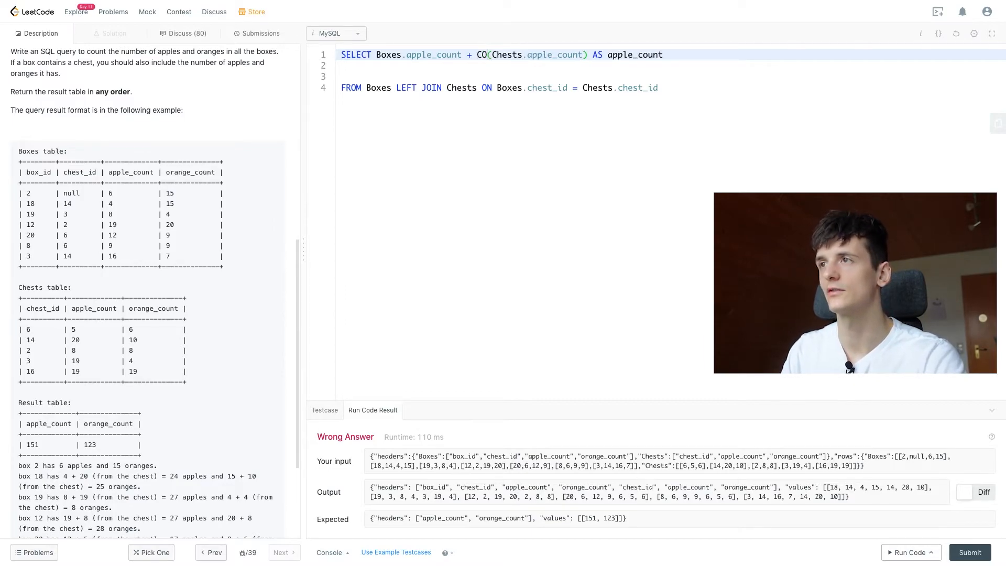
type("ALESCE")
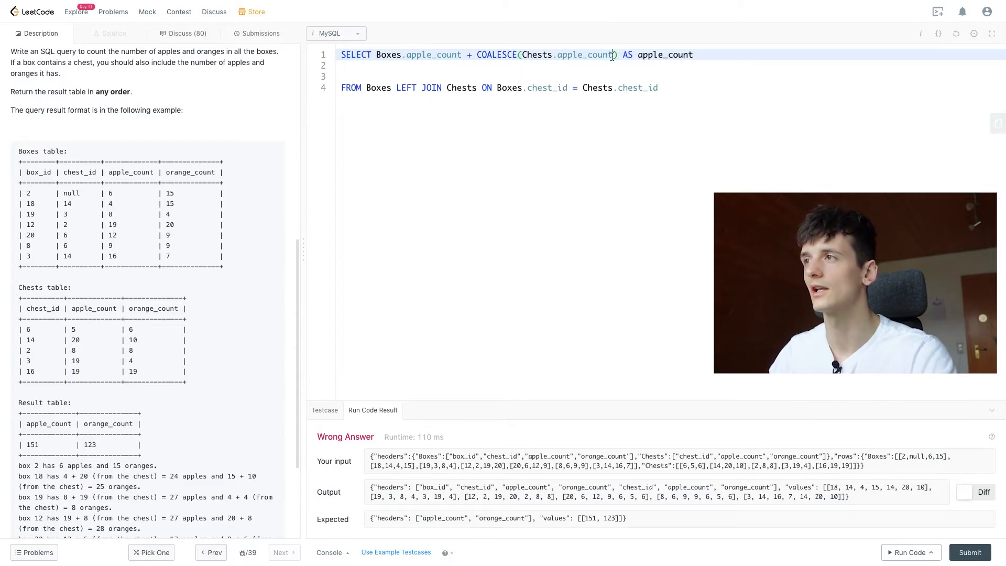
type(",0")
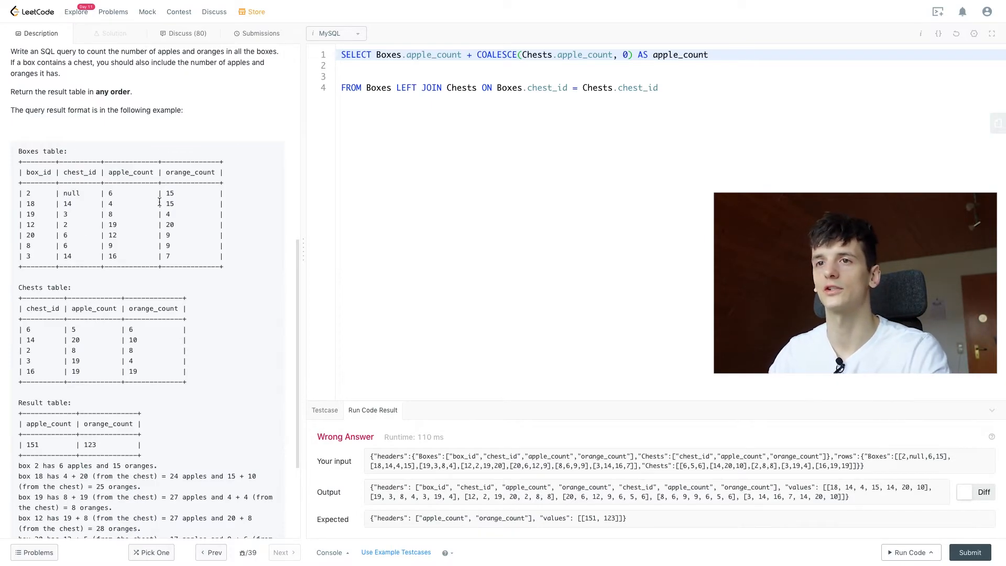
mouse_move(511, 34)
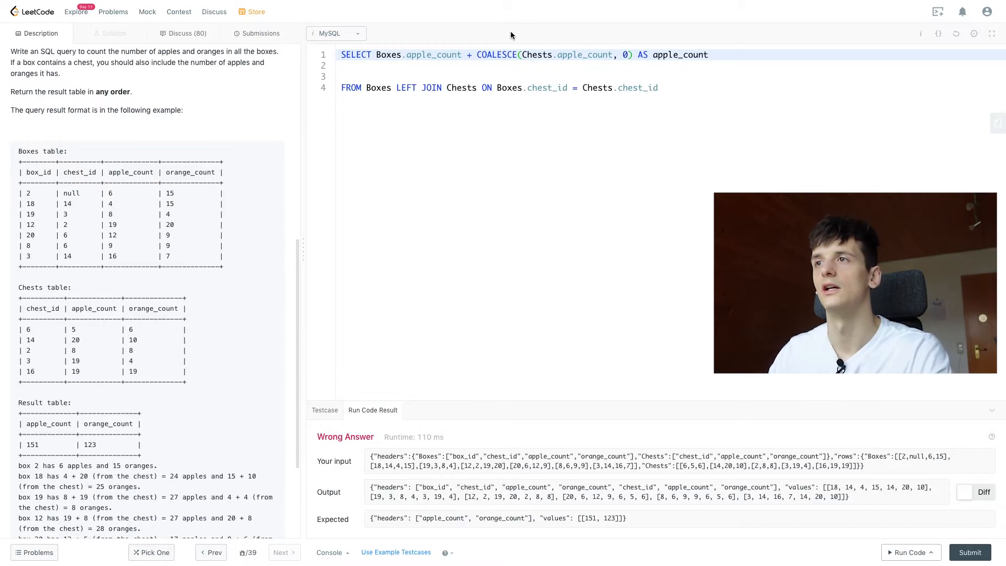
double_click(495, 55)
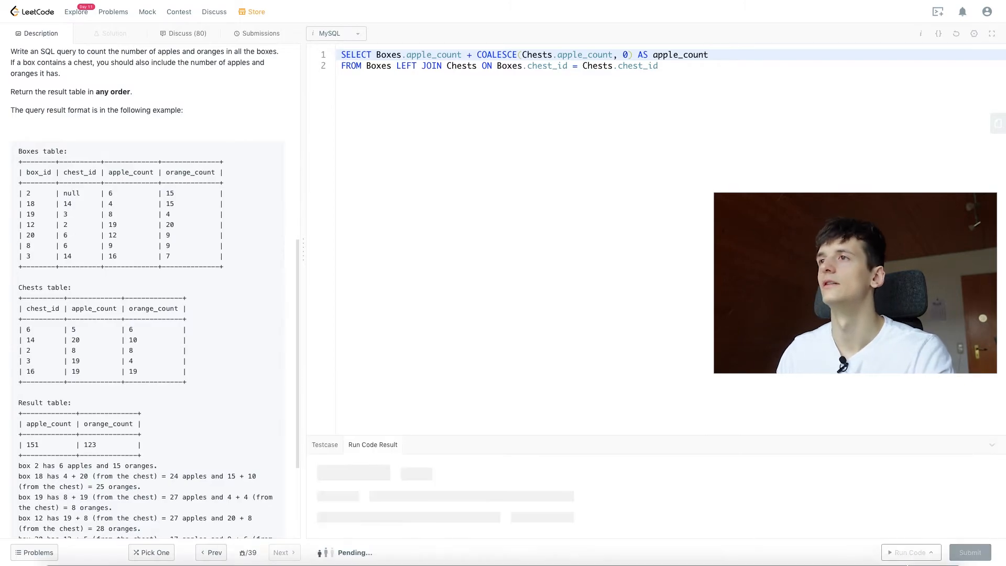
Compare the six per-box apple totals against the example Boxes and Chests apple counts
left_click(909, 552)
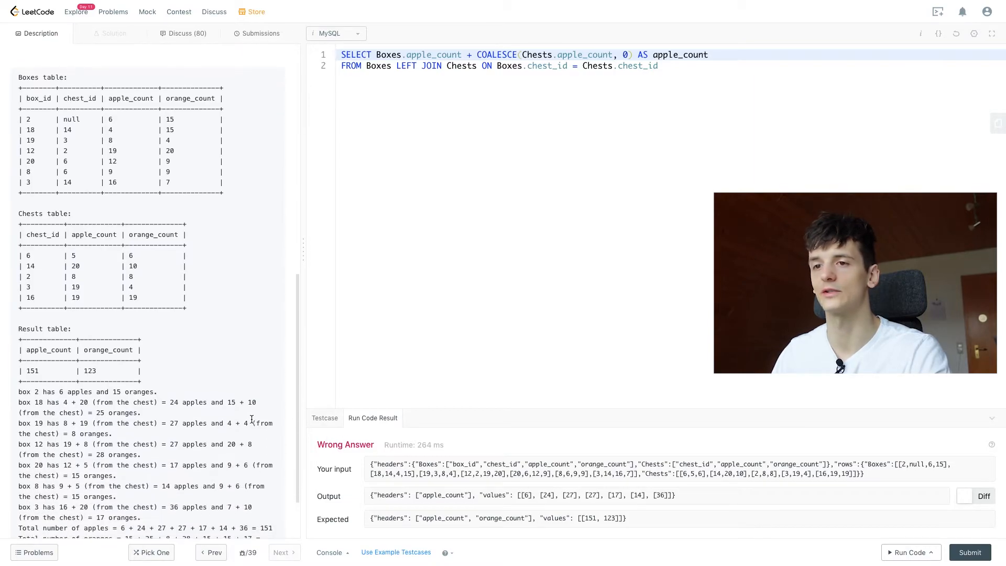
scroll("up", 3)
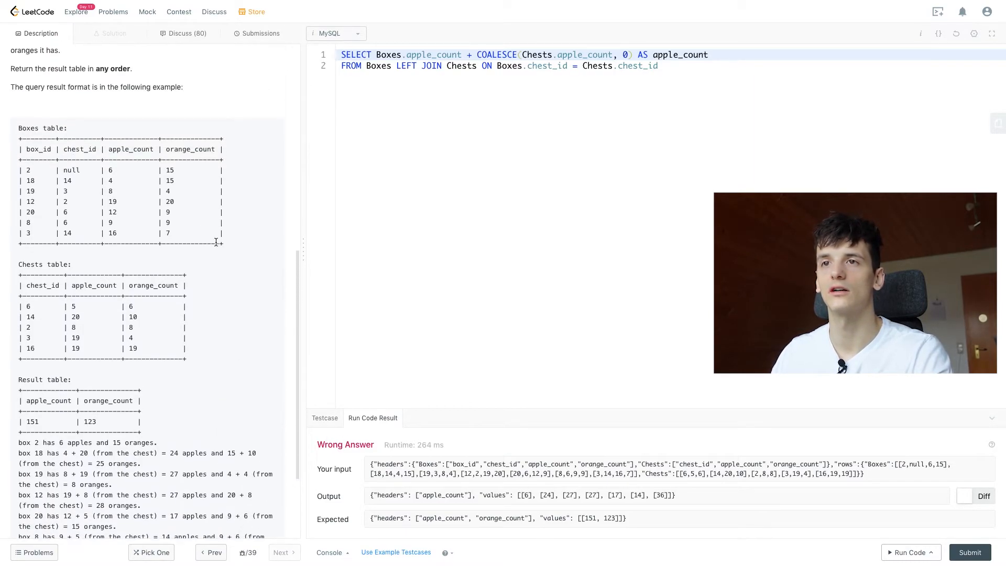
mouse_move(124, 178)
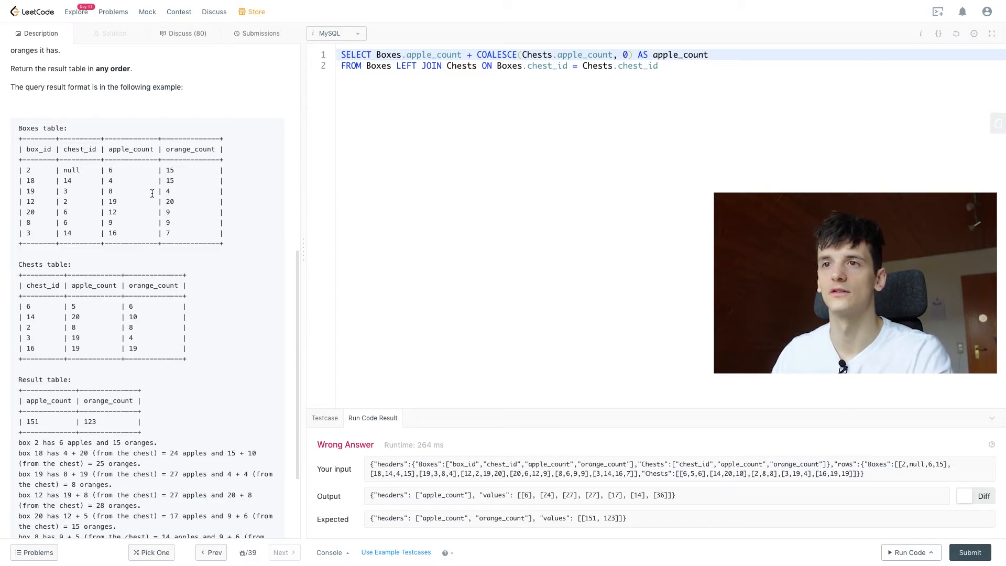
double_click(109, 169)
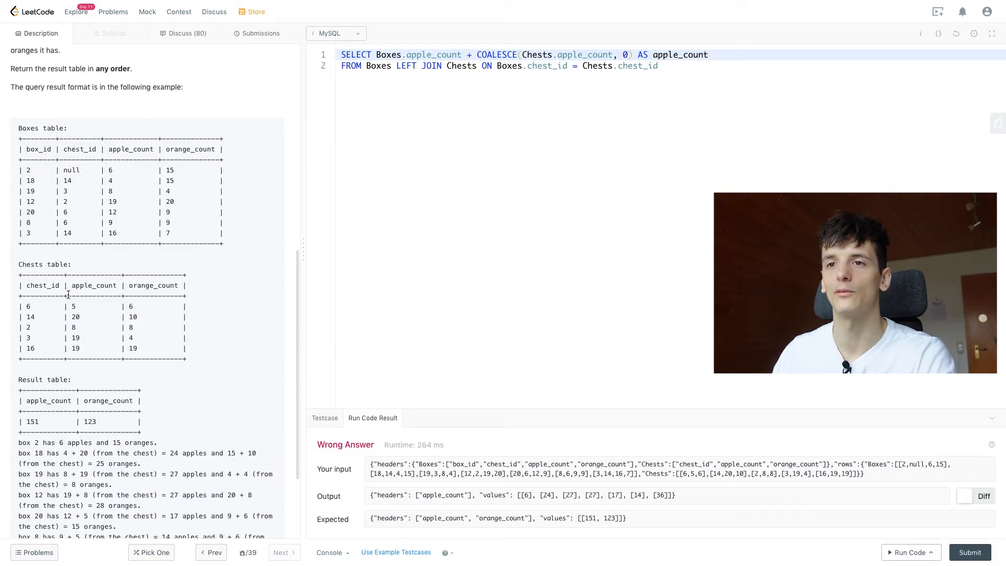
double_click(548, 494)
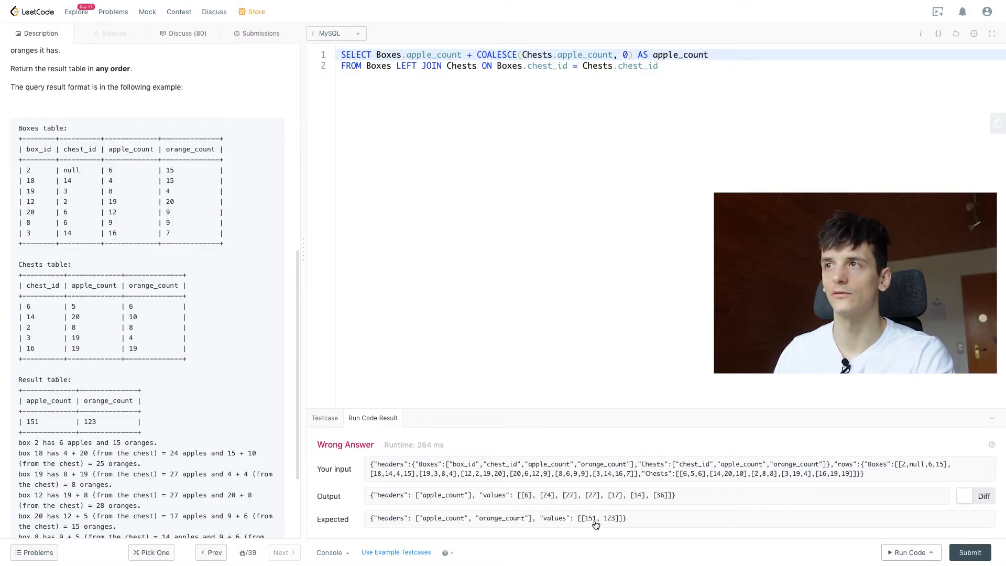
left_click(708, 54)
type(",")
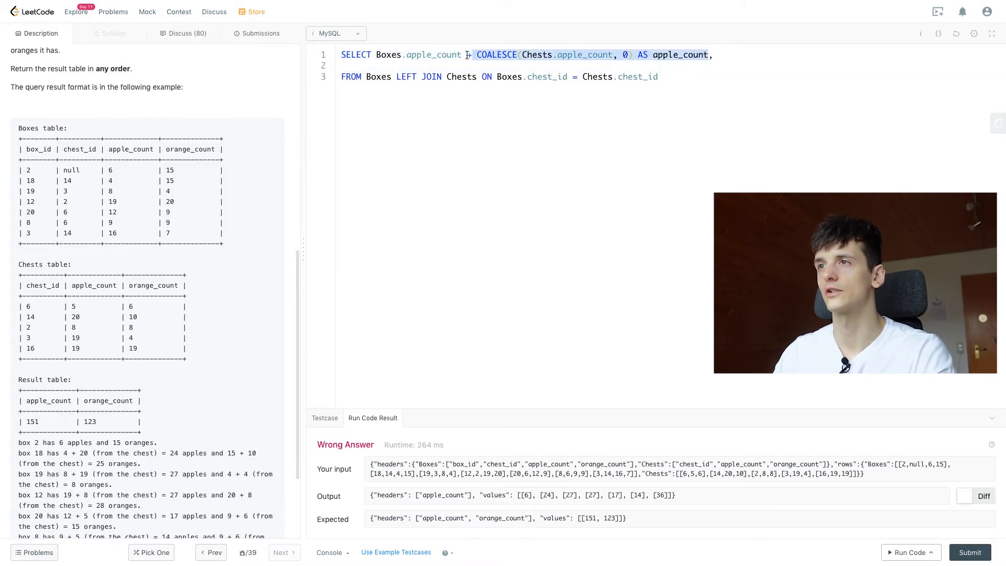
Add Boxes.orange_count + COALESCE(Chests.orange_count, 0) as a second column and rerun
type("Boxes.apple_count + COALESCE(Chests.apple_count, 0) AS apple_count")
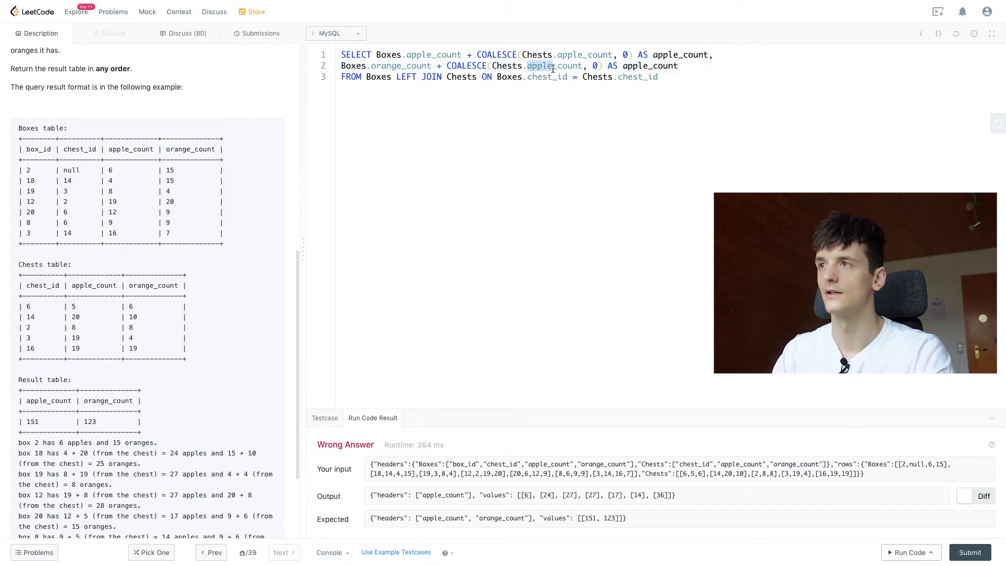
left_click(910, 552)
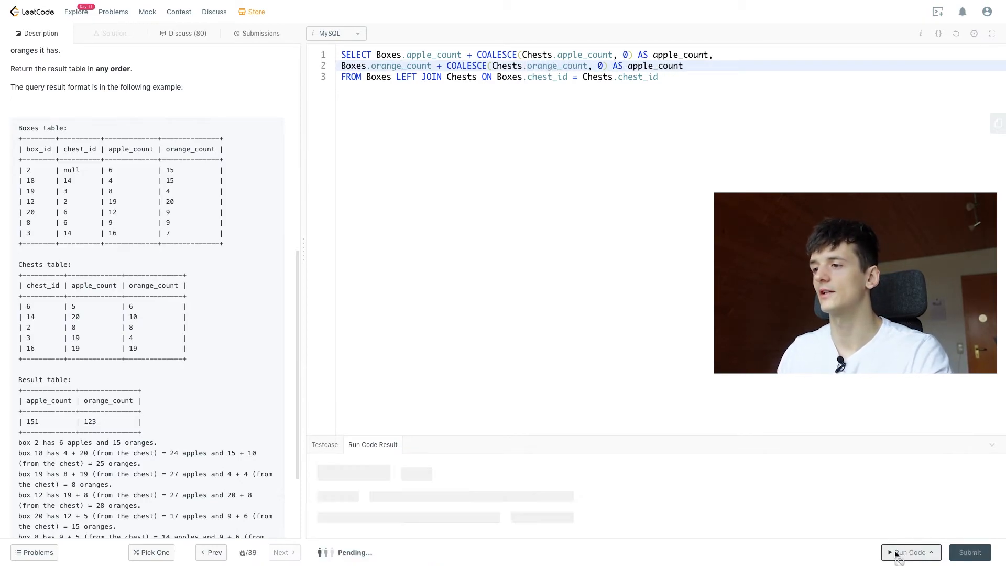
left_click(910, 552)
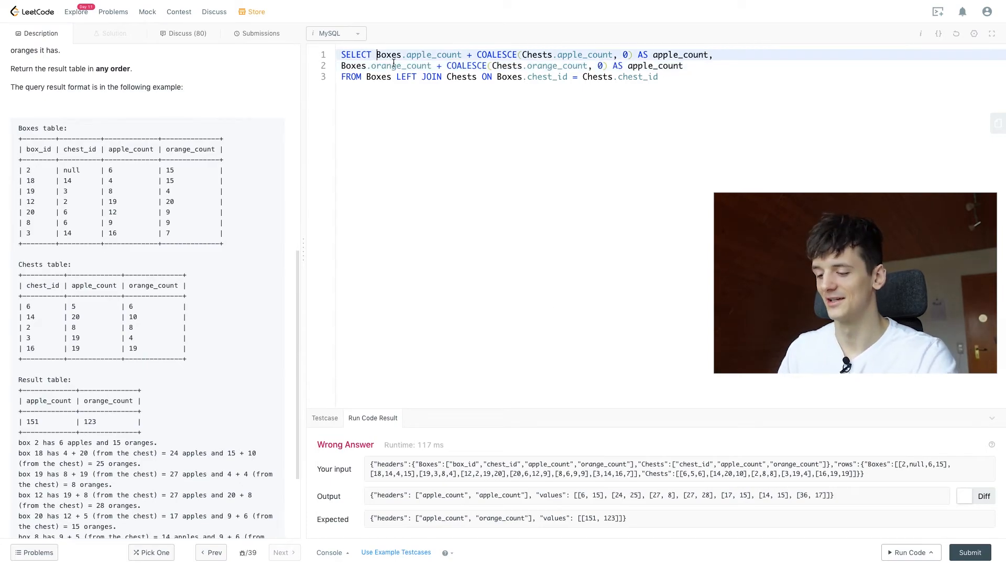
Wrap both expressions in SUM() and alias the second column orange_count
type("SUM(")
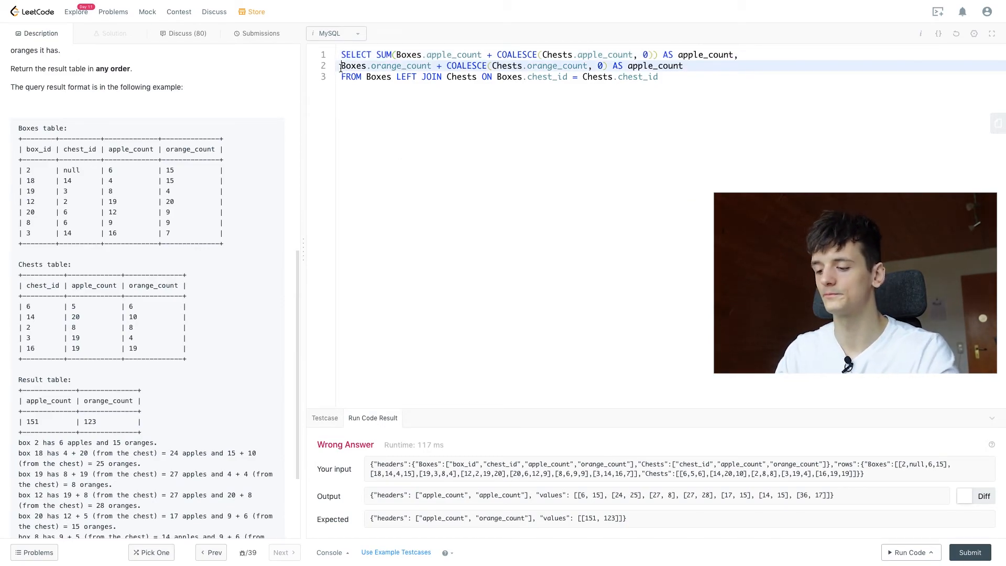
type("SUM(")
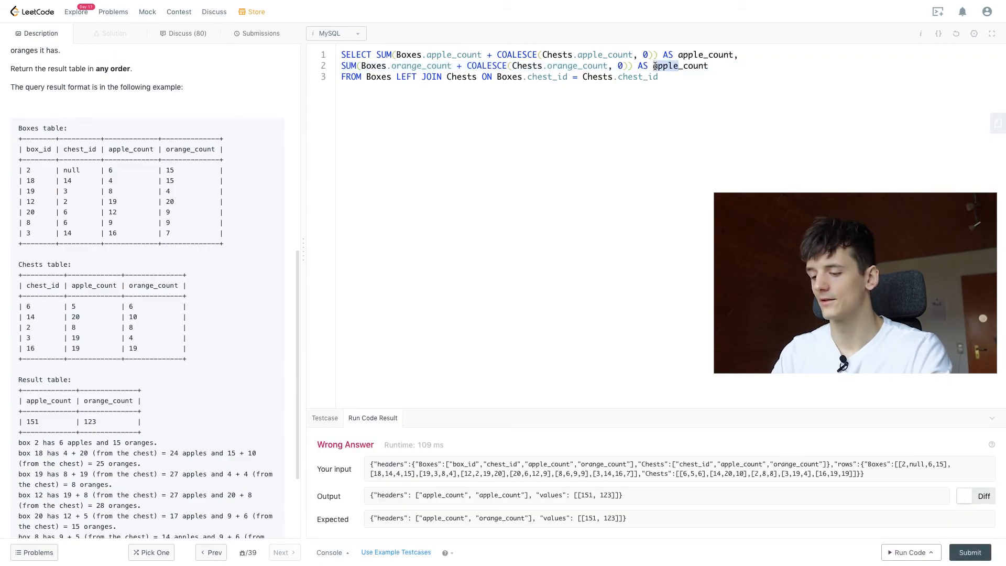
type("orange_count")
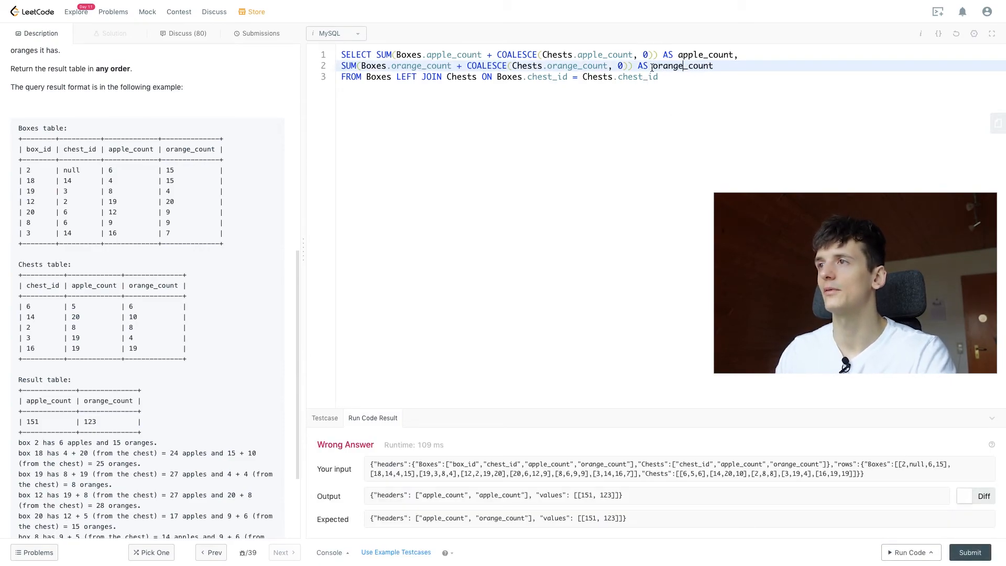
Run the finished query, submit it for judging, and return to the description
left_click(909, 551)
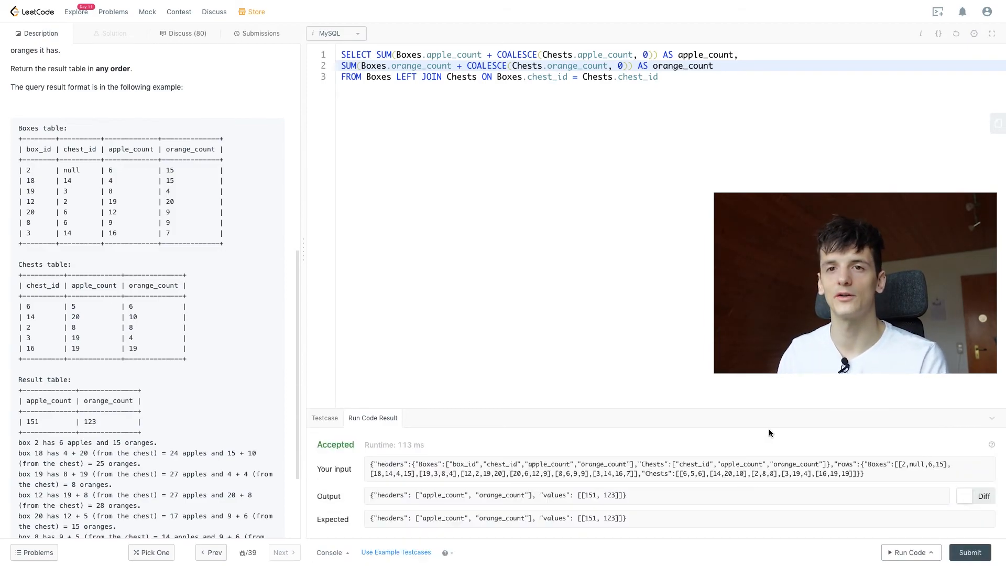
left_click(968, 551)
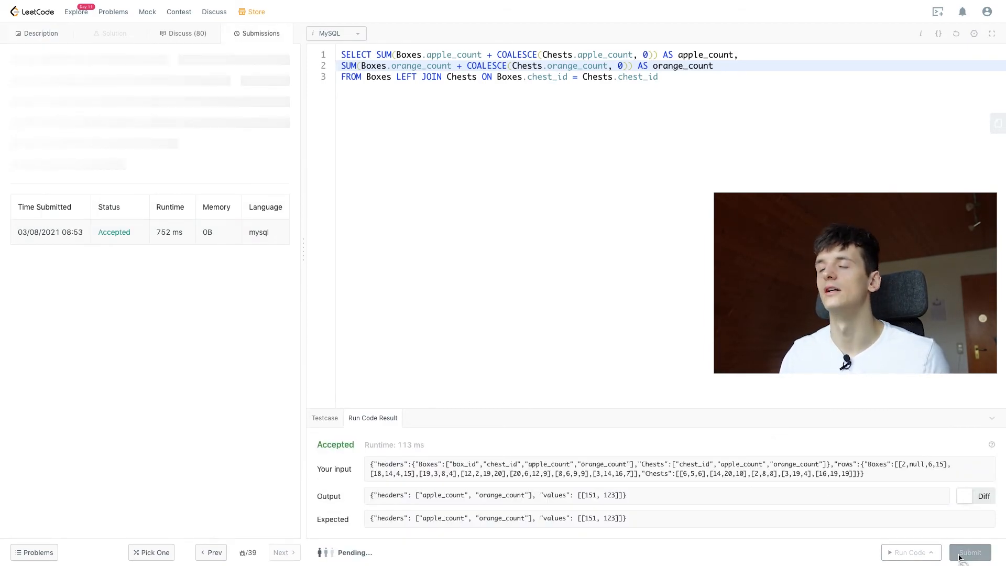
left_click(969, 551)
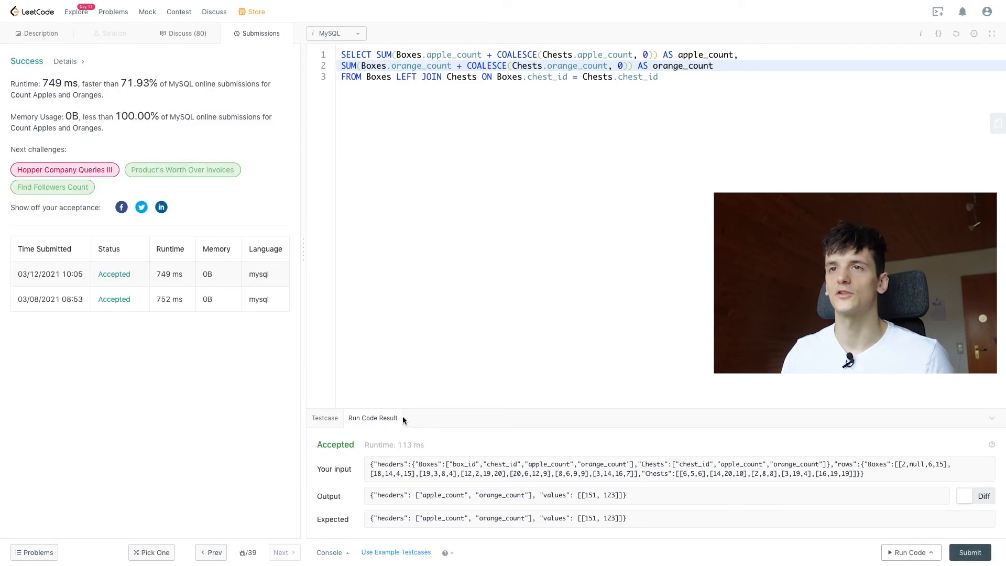
left_click(40, 32)
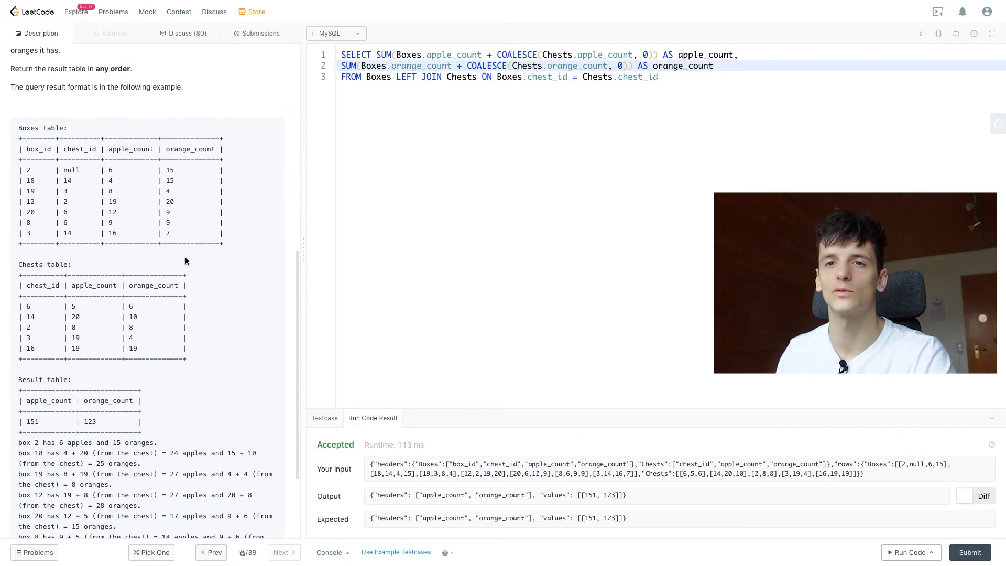
scroll("up", 3)
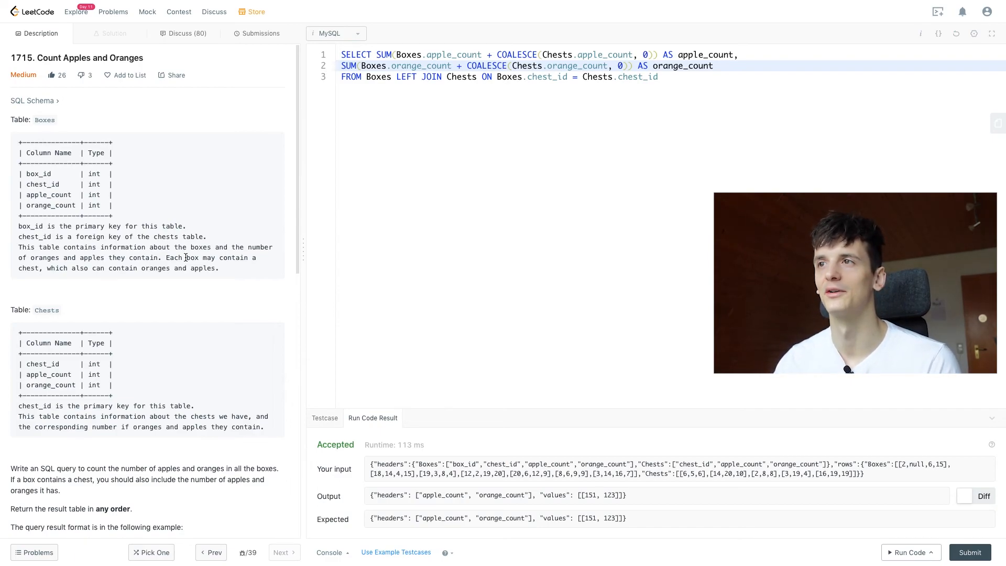
mouse_move(110, 281)
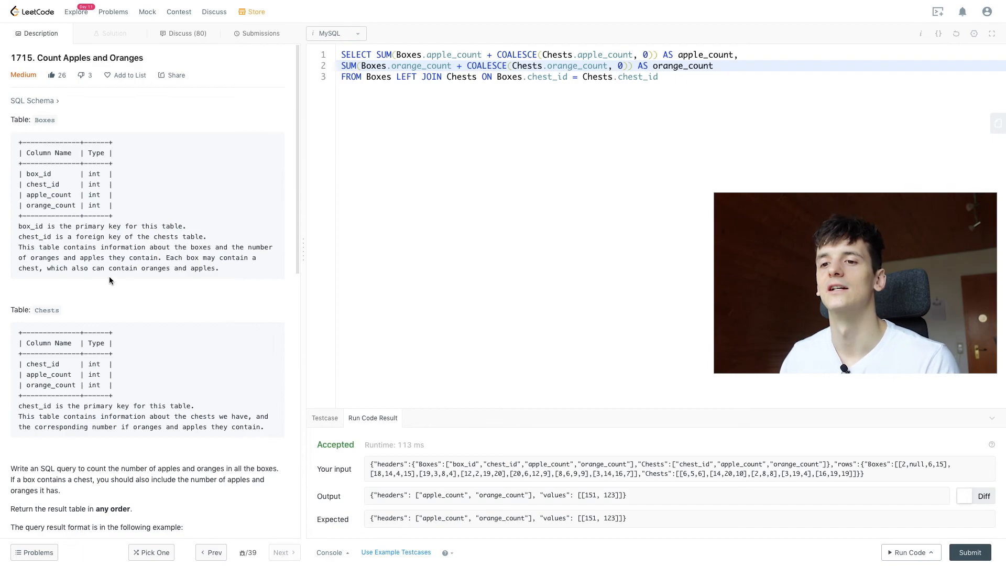
scroll("down", 3)
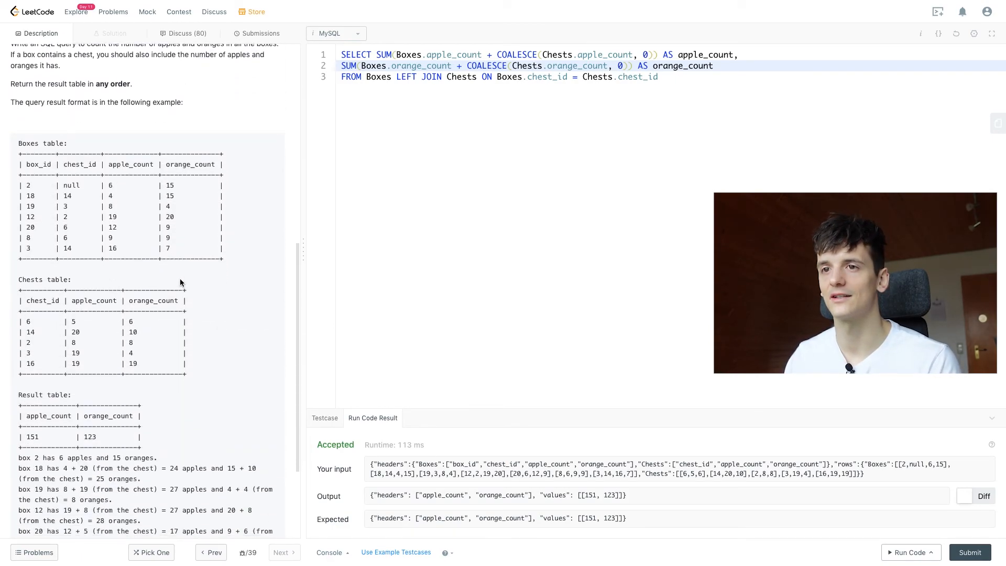
scroll("up", 3)
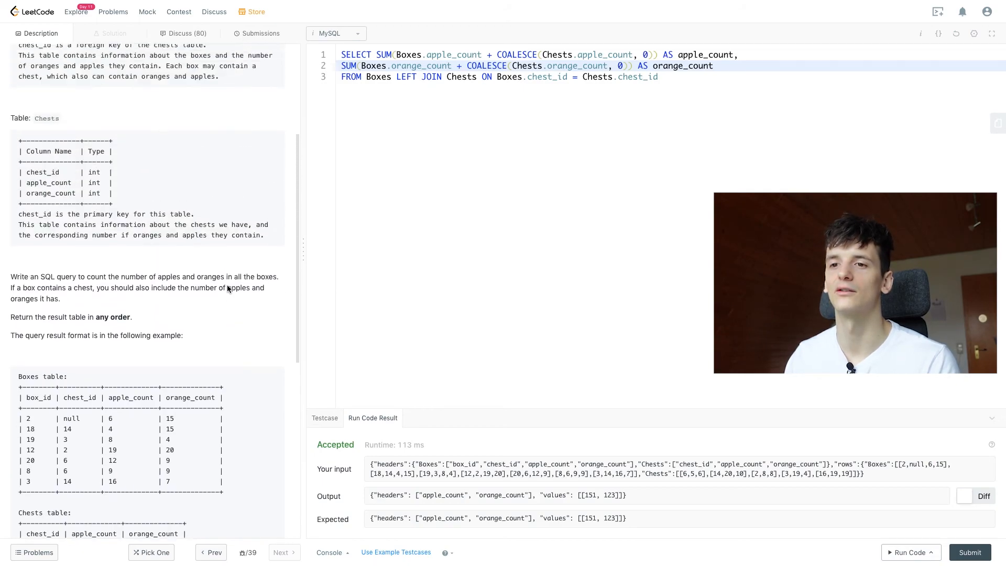
scroll("up", 3)
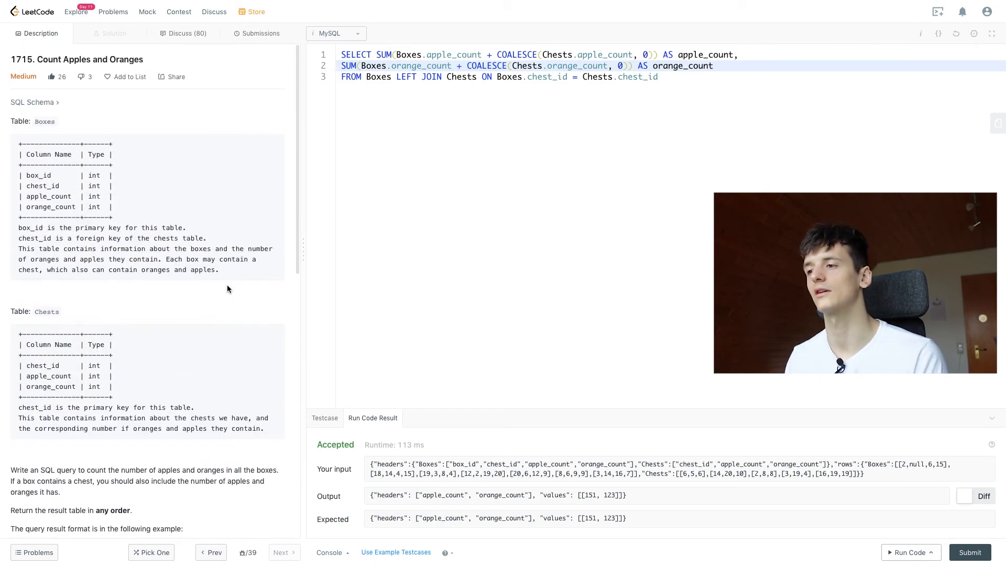